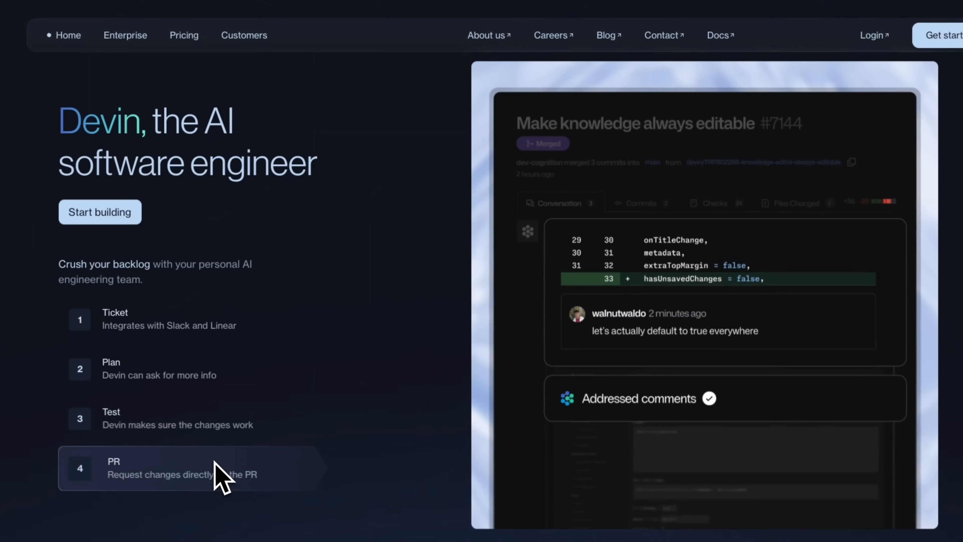
- Browse the Devin homepage and pricing overview on the website
scroll(down, 3)
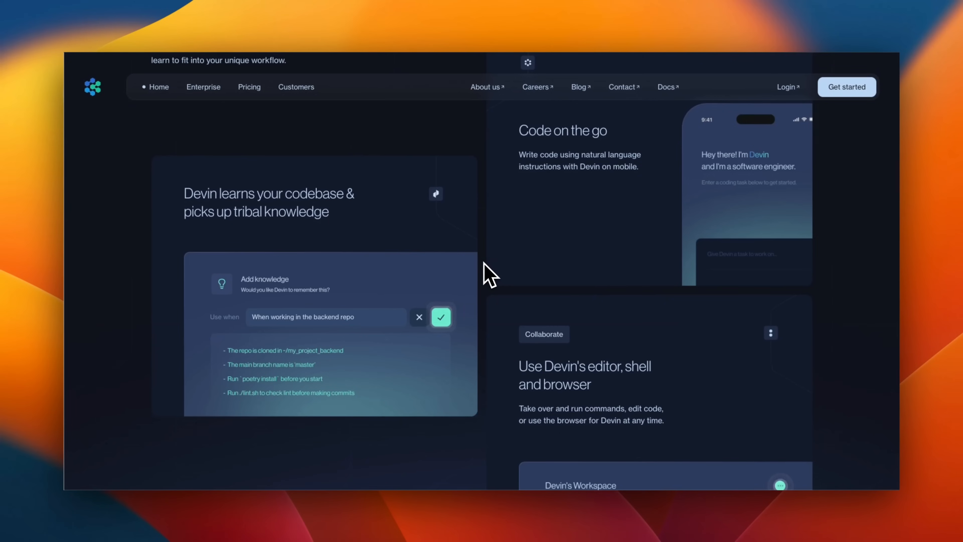
scroll(down, 3)
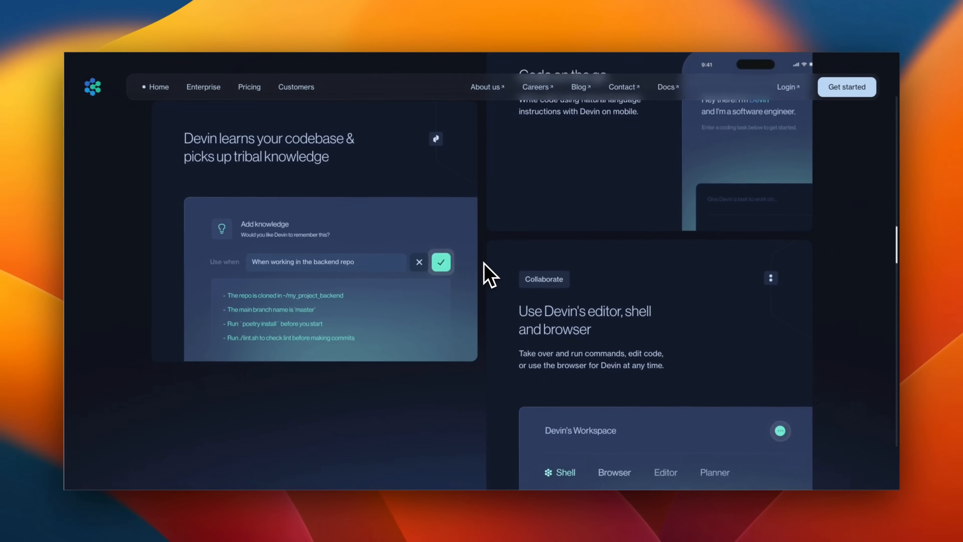
click(249, 87)
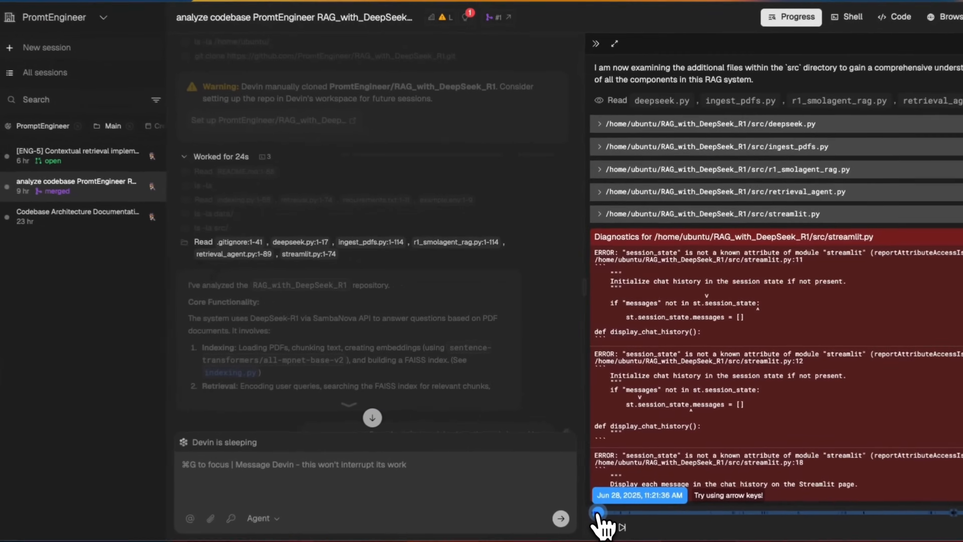
- Replay a past session's progress history, then open the app's new-session page with RAG_with_DeepSeek_R1
drag(599, 512, 633, 517)
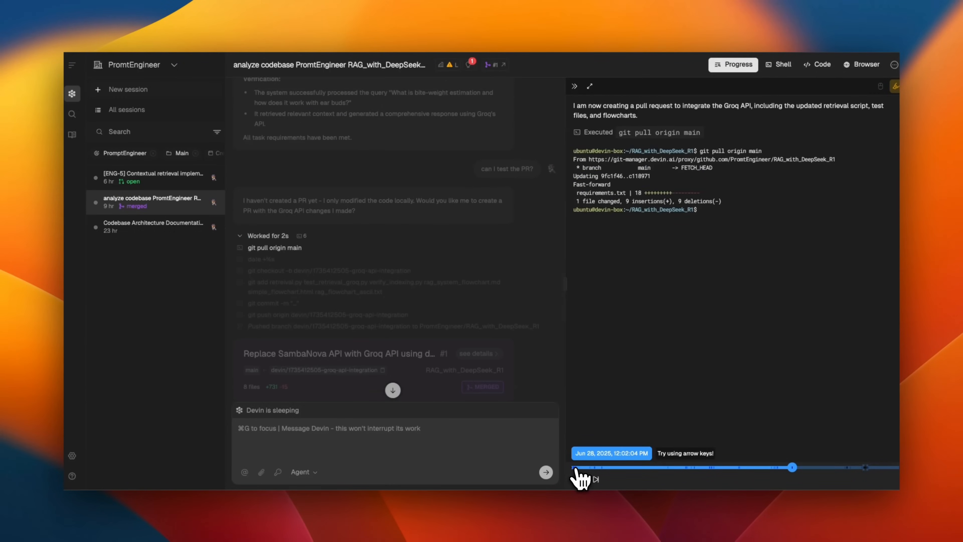
drag(792, 468, 847, 467)
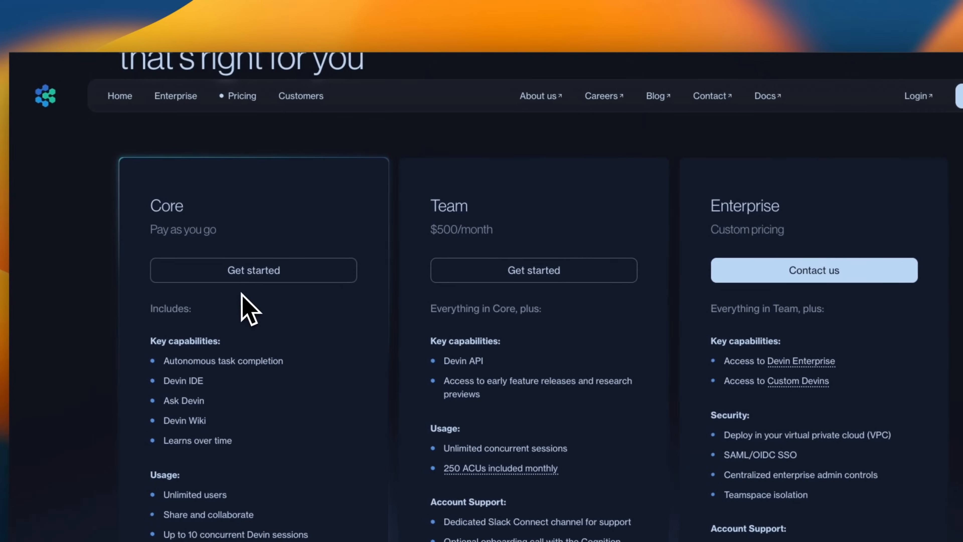
click(253, 270)
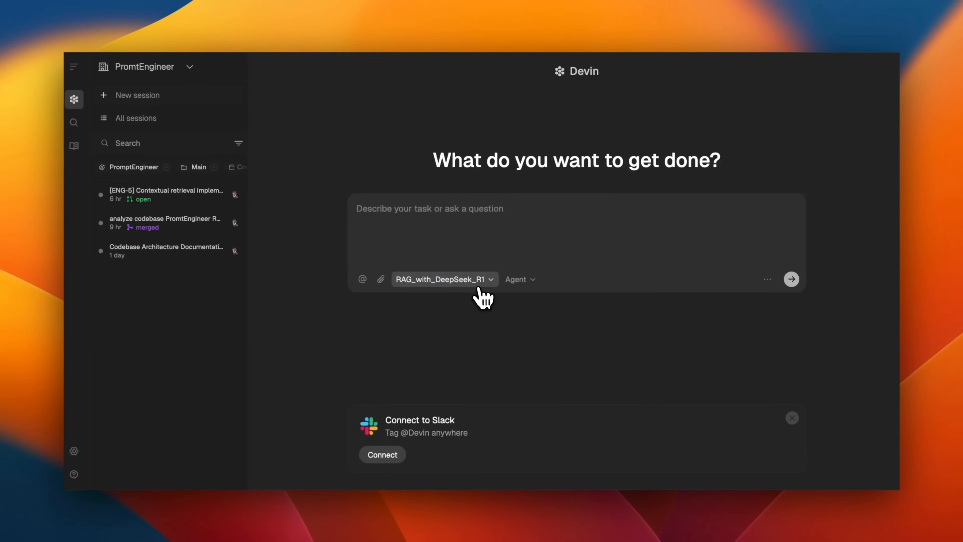
- Start a session asking 'can you analyze this codebase and tell me how it works.' and read the summary
click(444, 278)
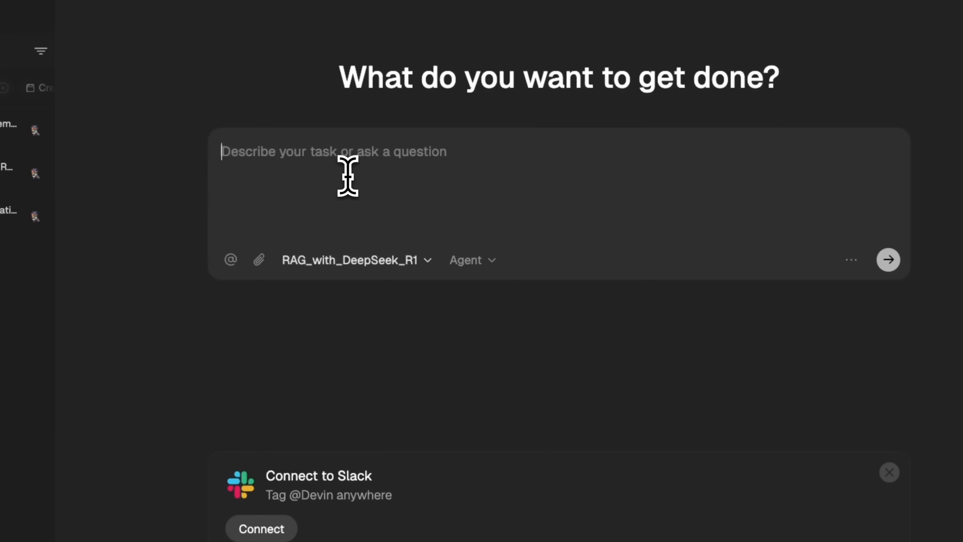
text(can you analyze this codebase and tell me how it works.)
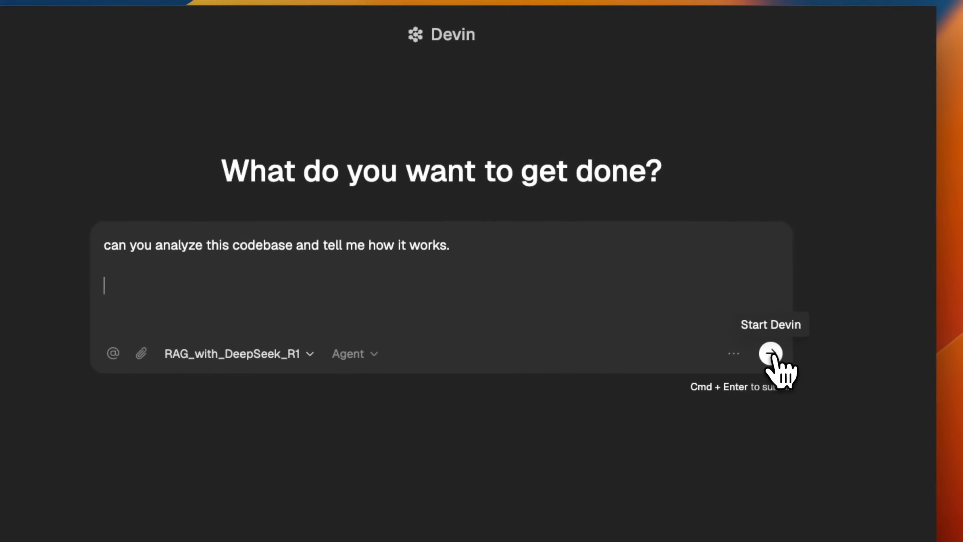
click(770, 356)
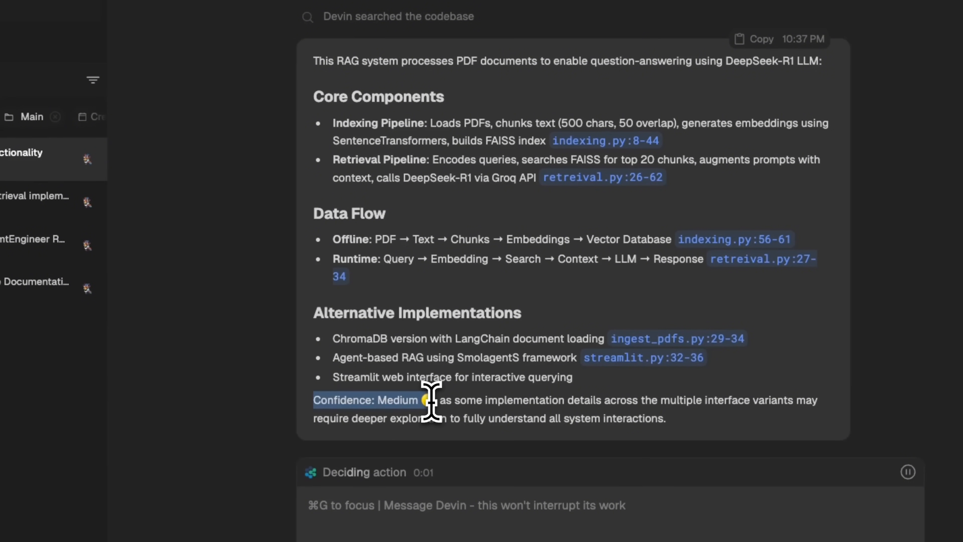
scroll(down, 3)
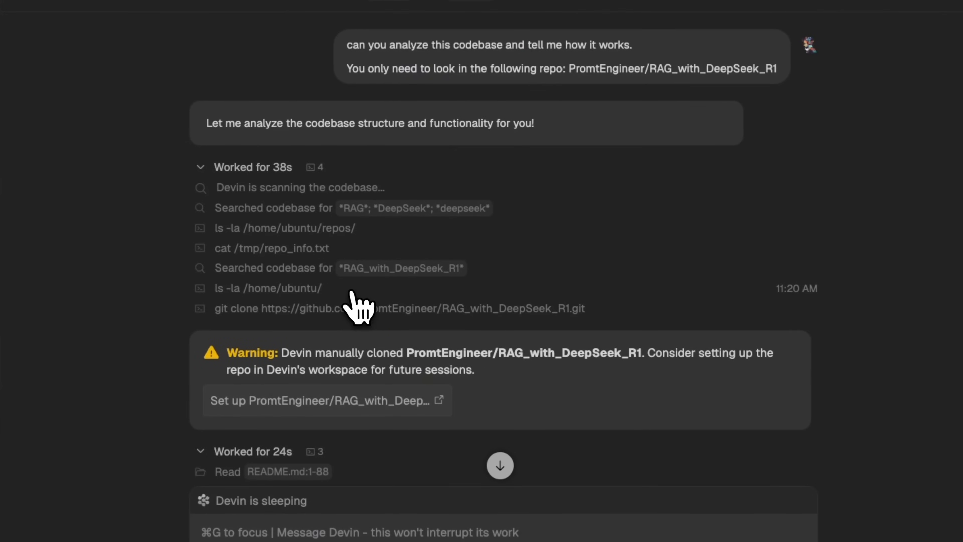
- Follow the warning's 'Set up PromtEngineer/RAG_with_DeepSeek_R1' link to the machine setup page
drag(522, 353, 642, 353)
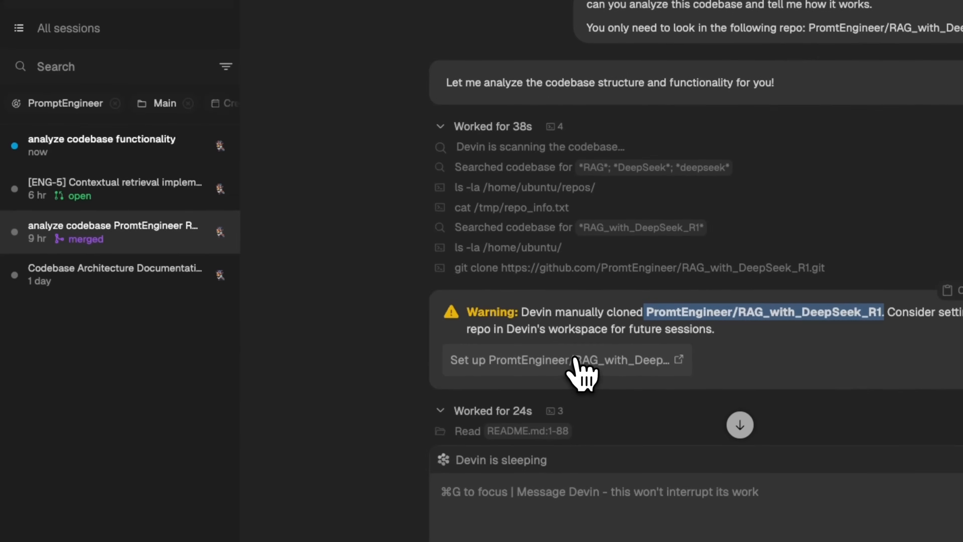
click(574, 366)
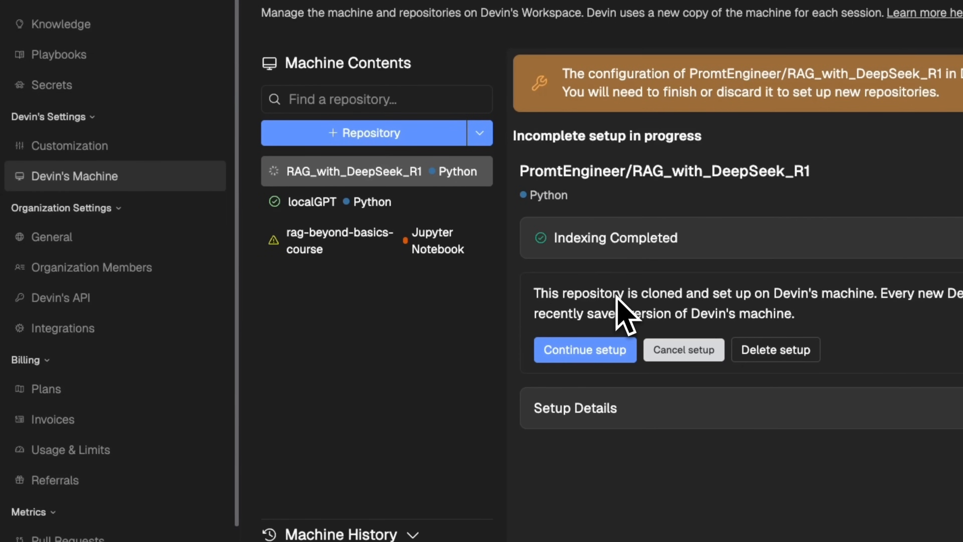
- Return from the incomplete machine setup to the session reporting the indexing pipeline completed
click(585, 350)
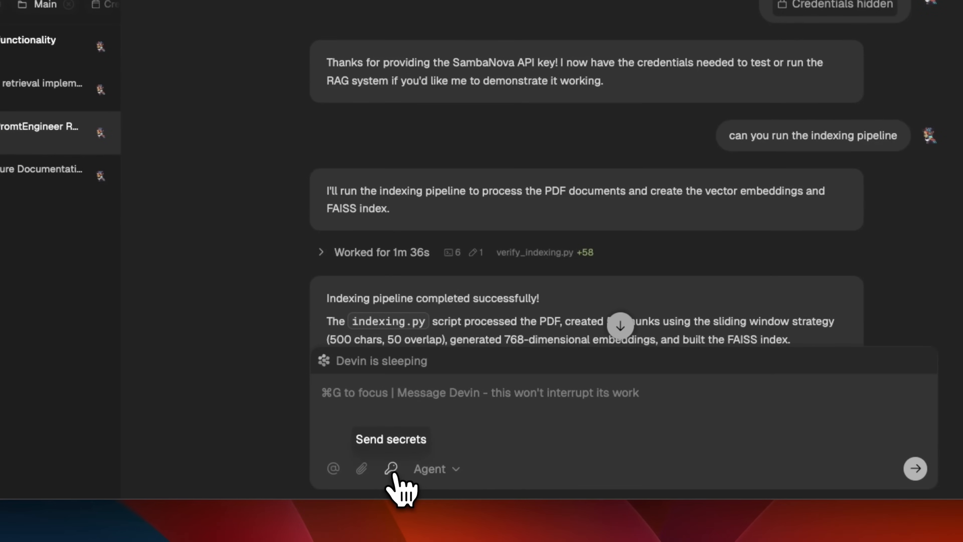
- Send the GROQ_API_KEY secret, marked sensitive, to the session as a hidden credential
click(390, 469)
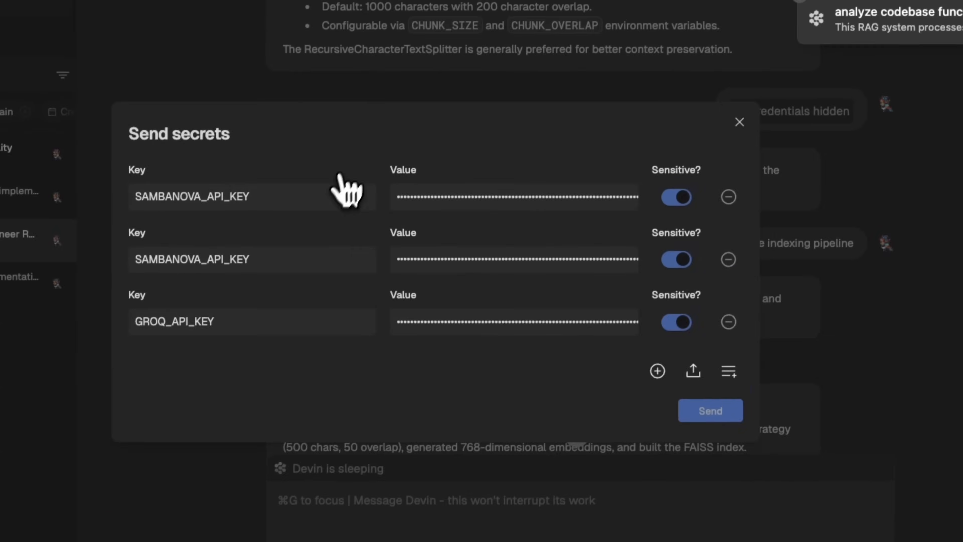
mouse_move(463, 390)
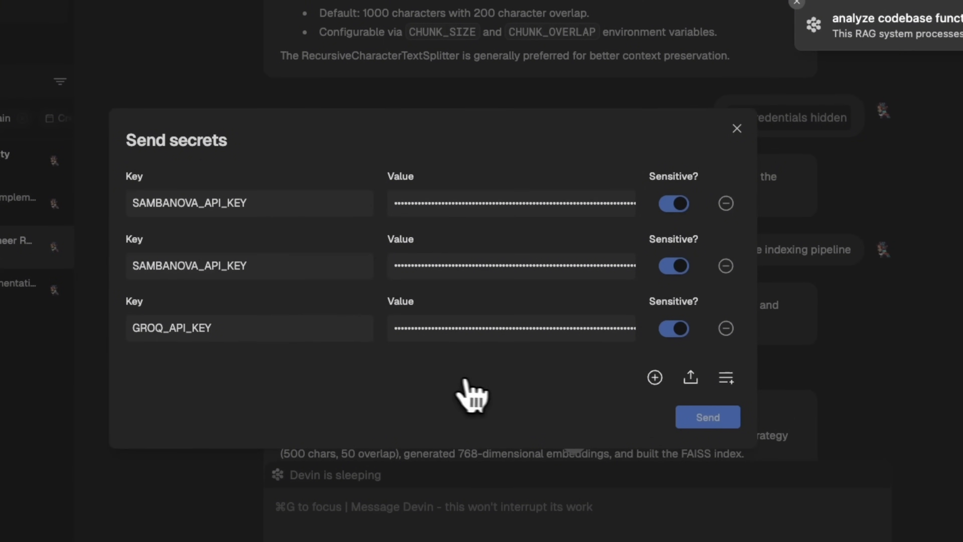
mouse_move(481, 385)
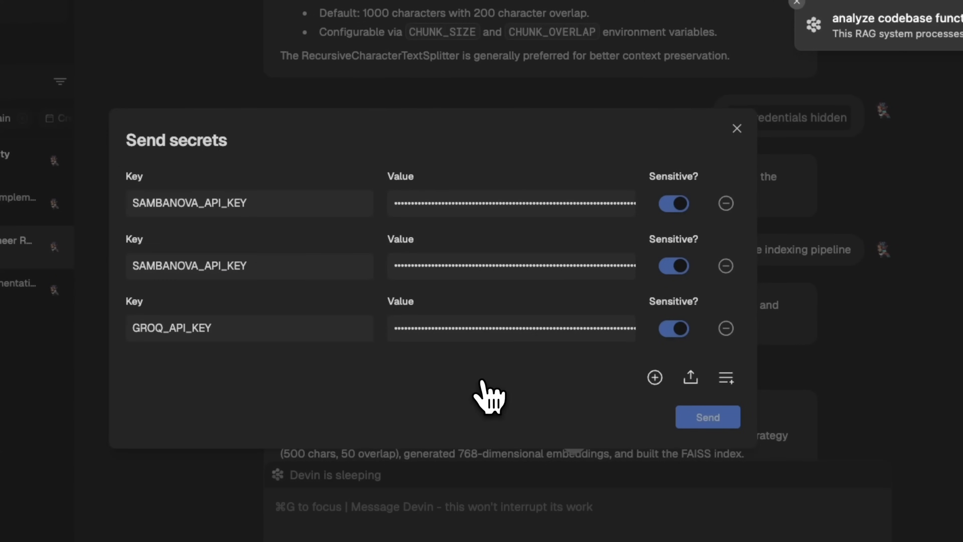
click(707, 417)
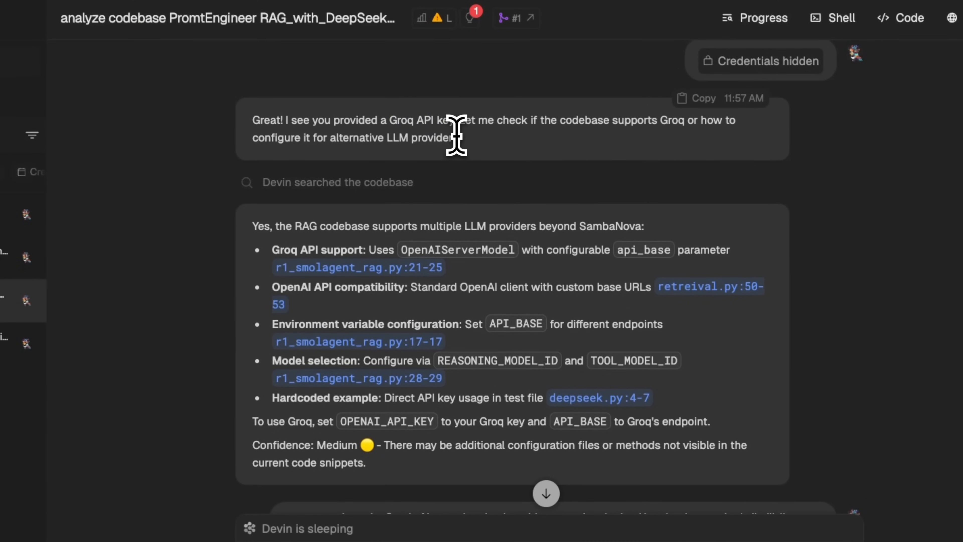
scroll(down, 3)
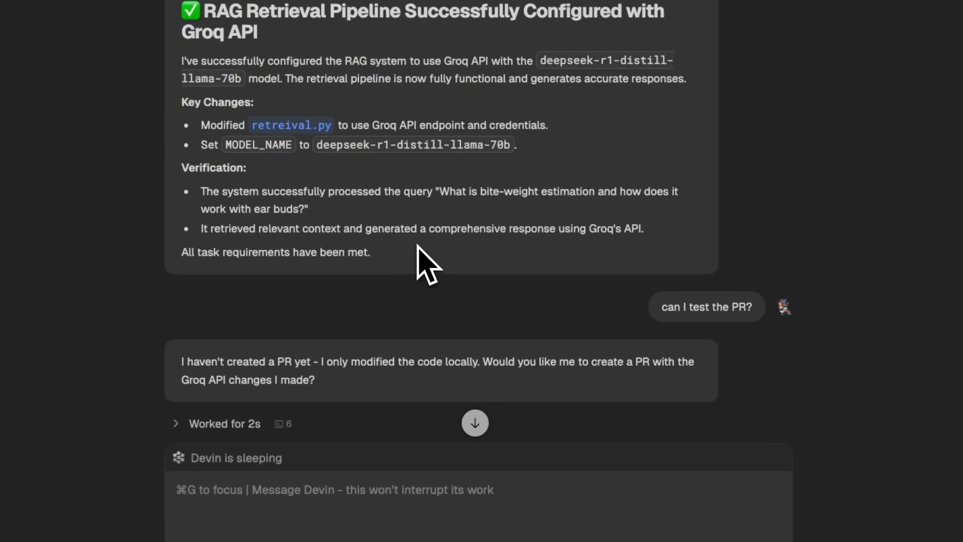
scroll(down, 3)
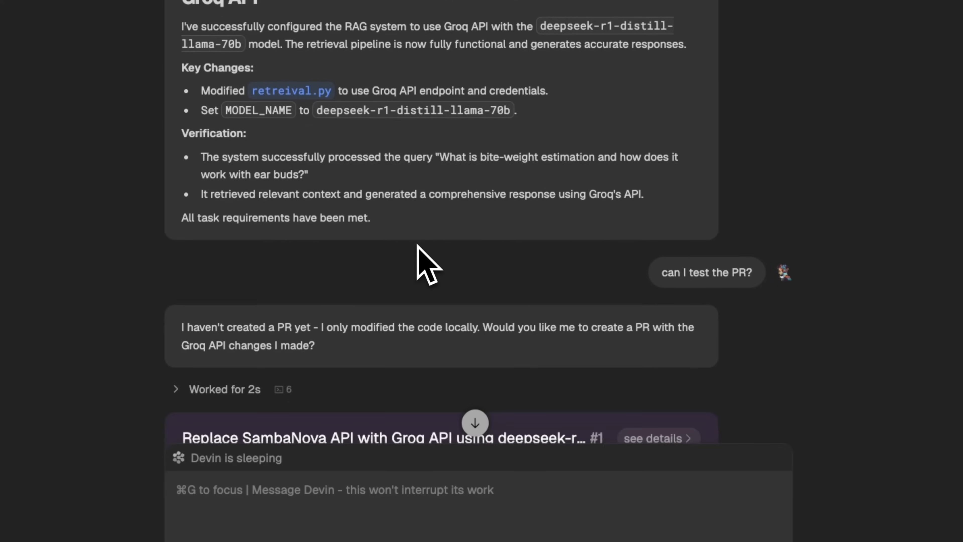
scroll(down, 3)
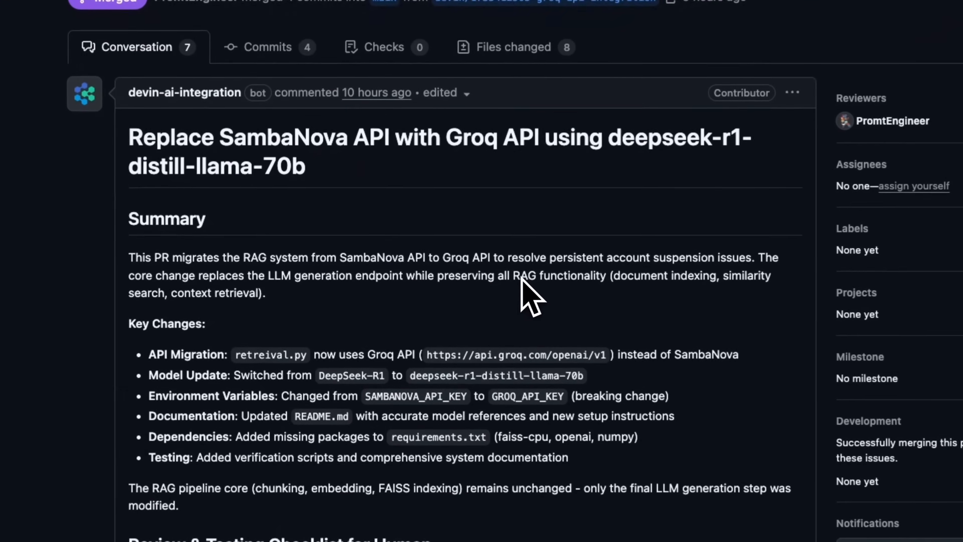
- Read through the pull request's review comments and Devin's follow-up commits
scroll(down, 3)
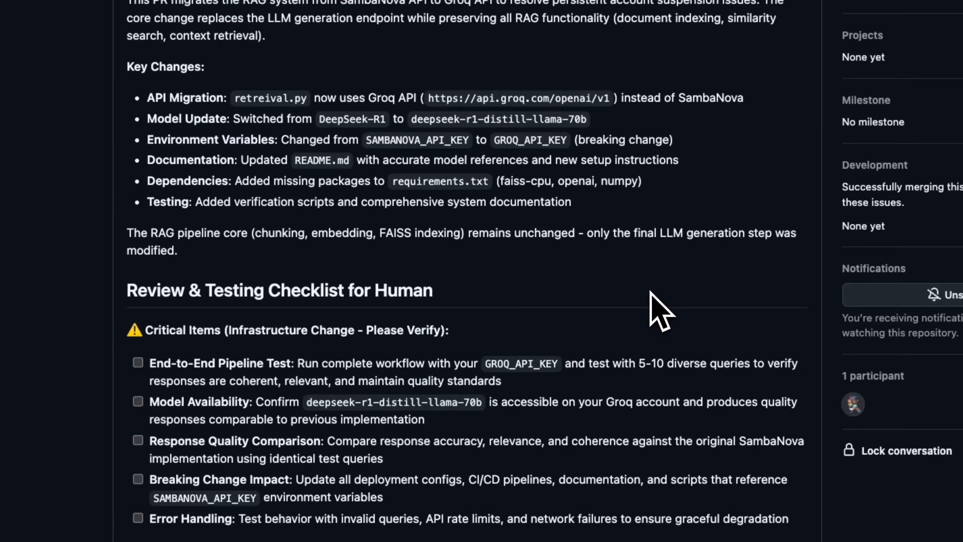
scroll(down, 3)
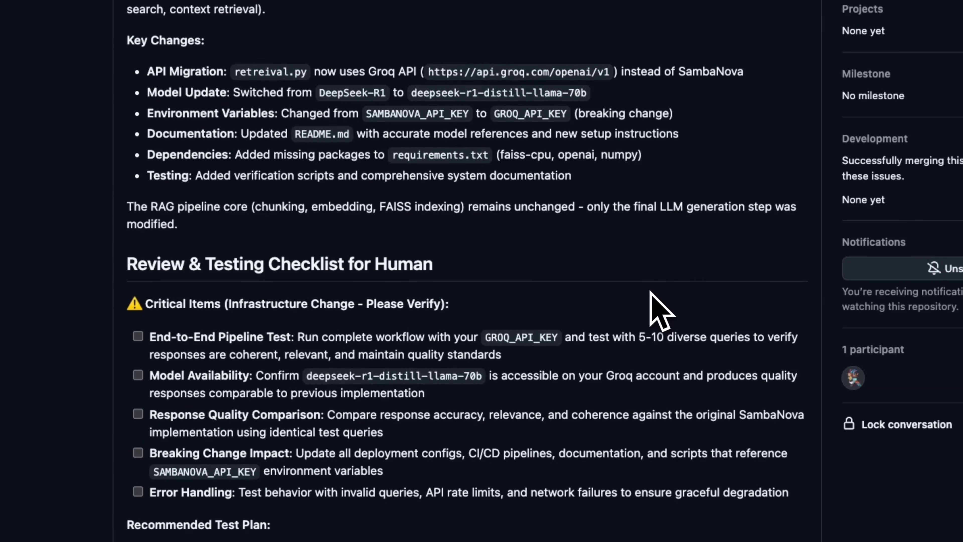
scroll(down, 3)
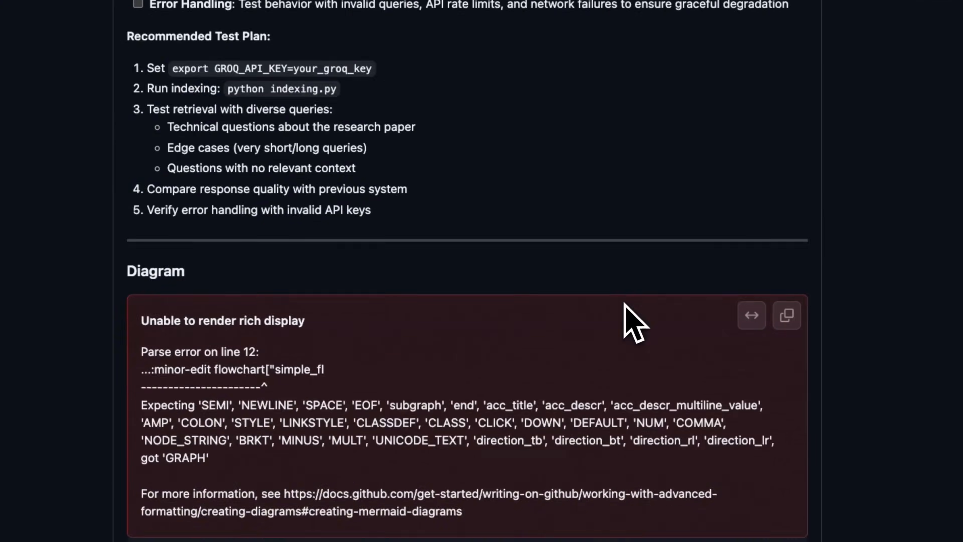
scroll(down, 3)
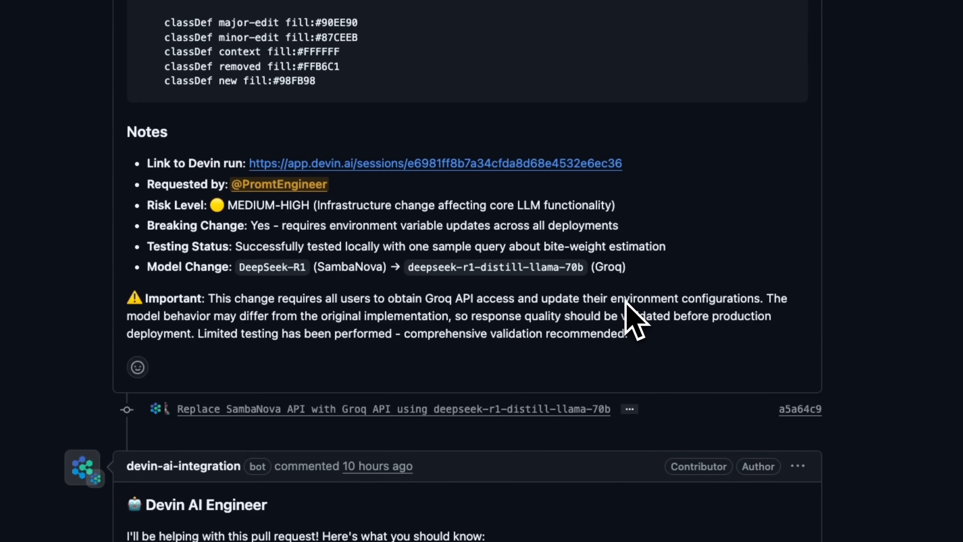
scroll(down, 3)
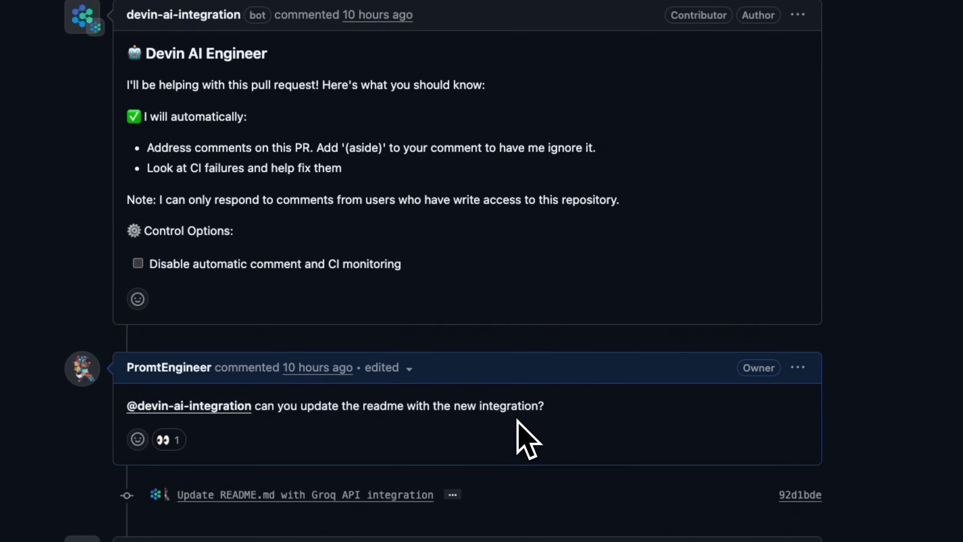
scroll(down, 3)
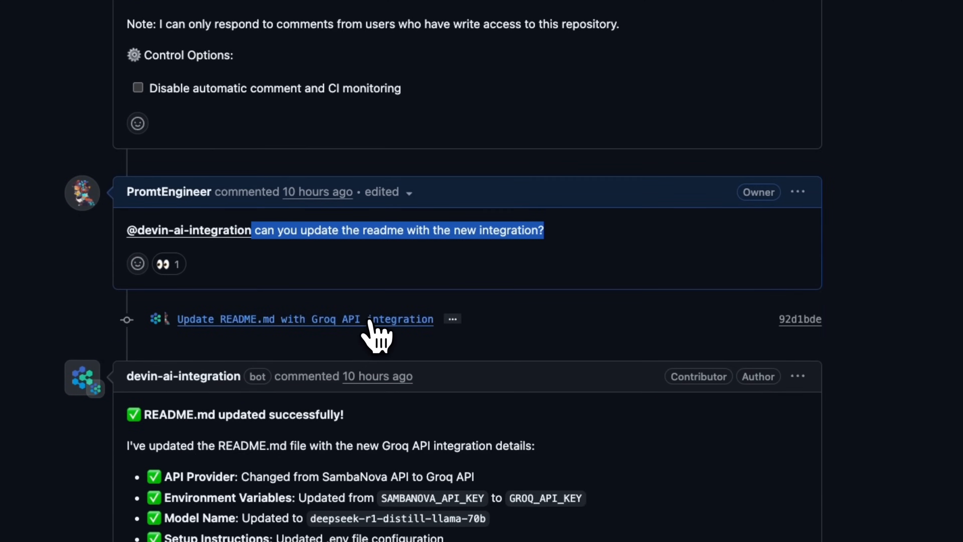
- Continue down the Conversation to the merged-and-closed banner at the bottom
click(289, 319)
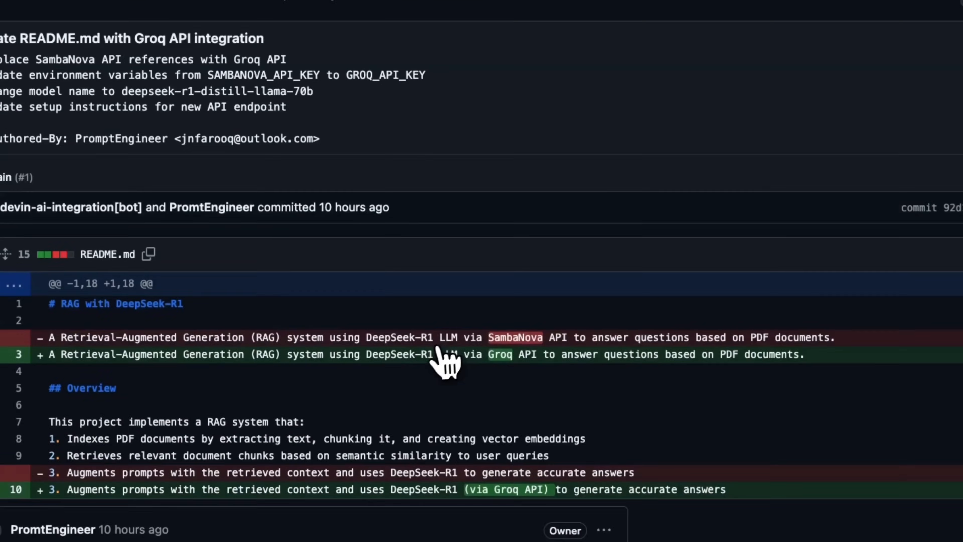
scroll(down, 3)
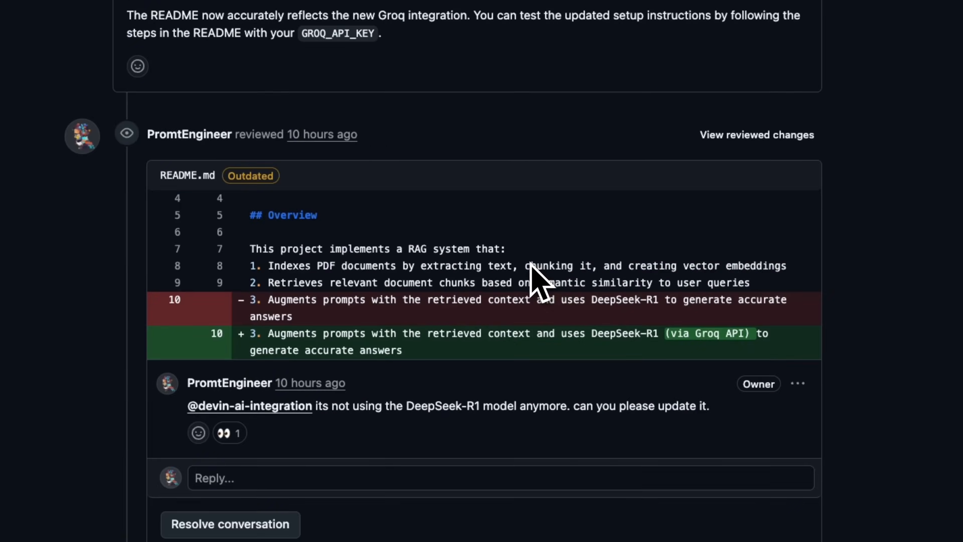
mouse_move(523, 321)
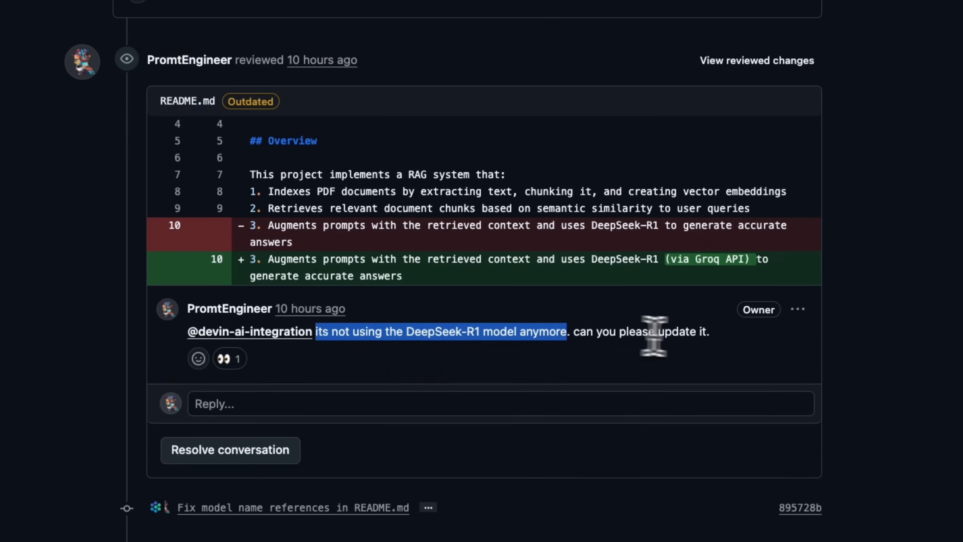
scroll(down, 3)
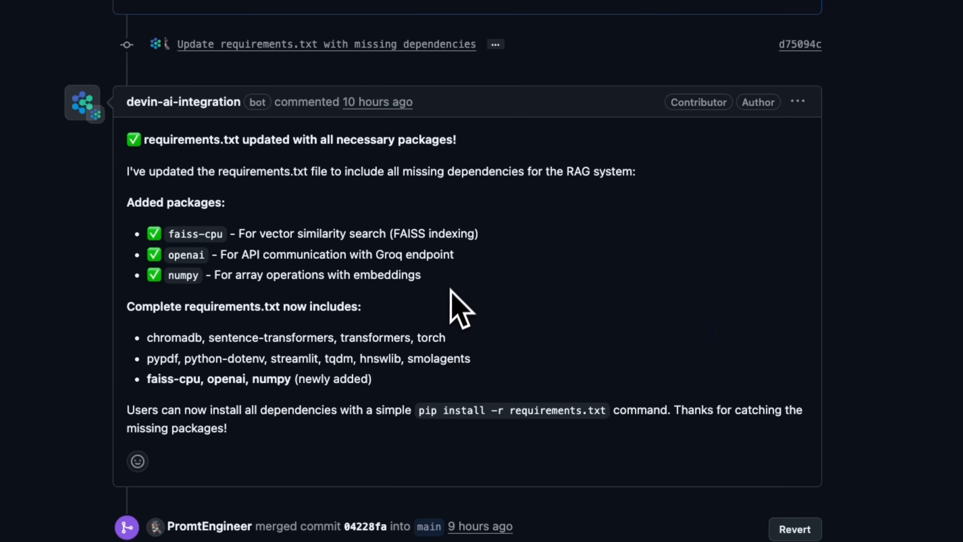
scroll(down, 3)
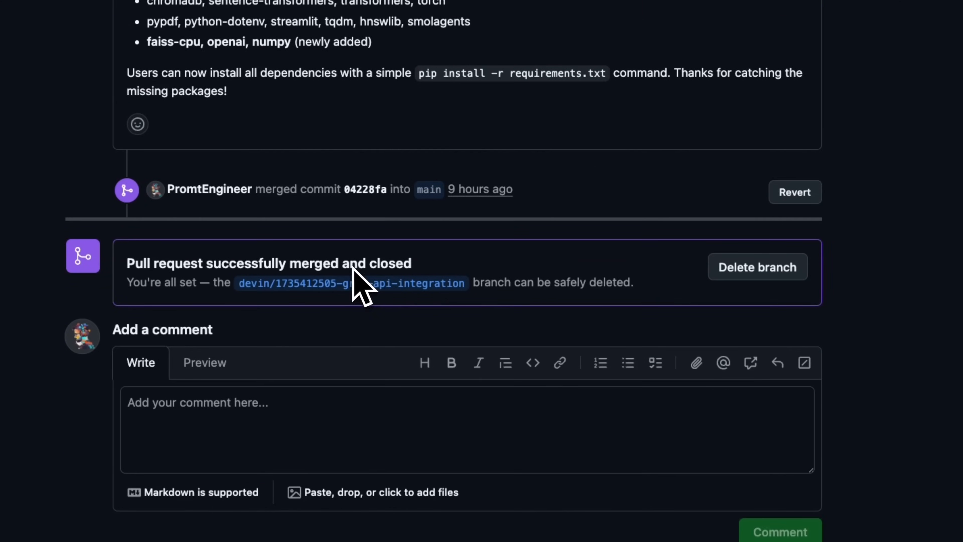
mouse_move(183, 304)
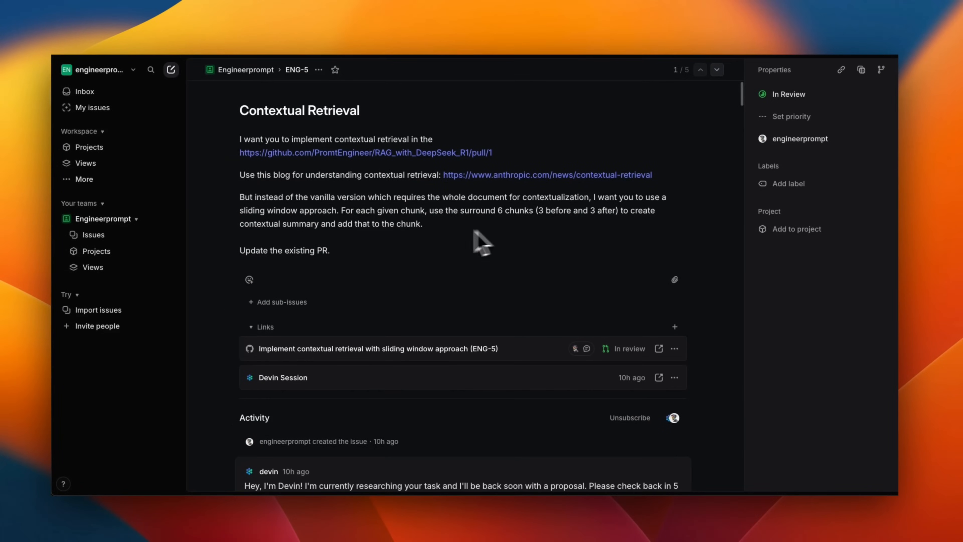
mouse_move(791, 192)
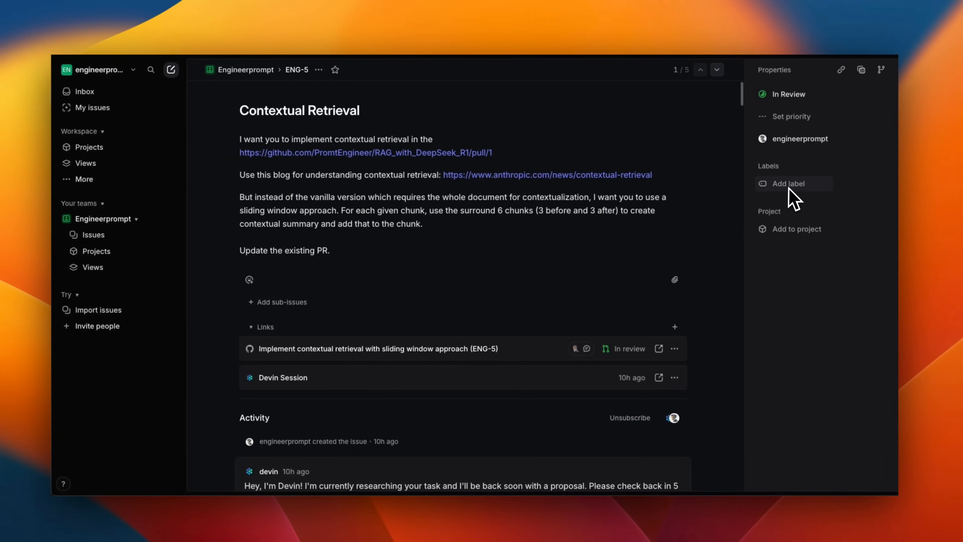
click(788, 184)
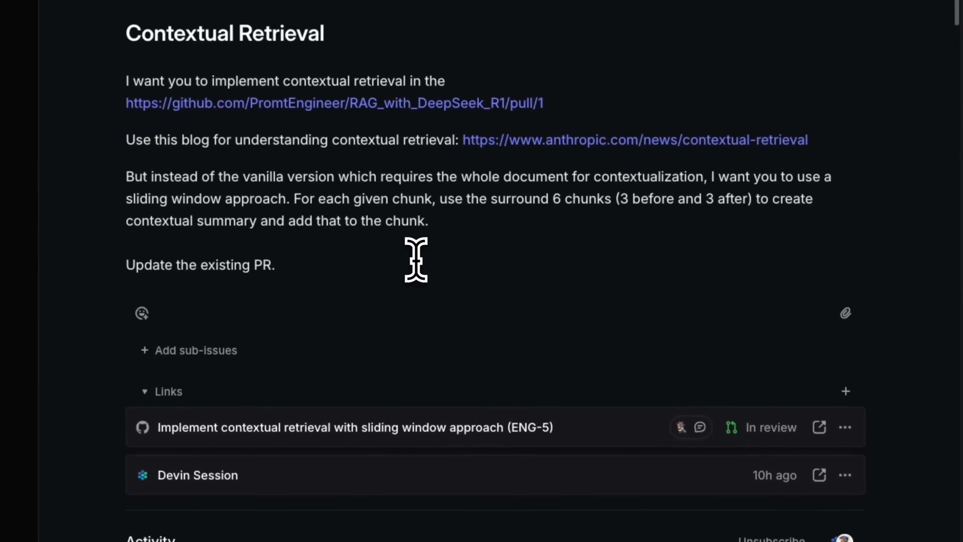
text(@)
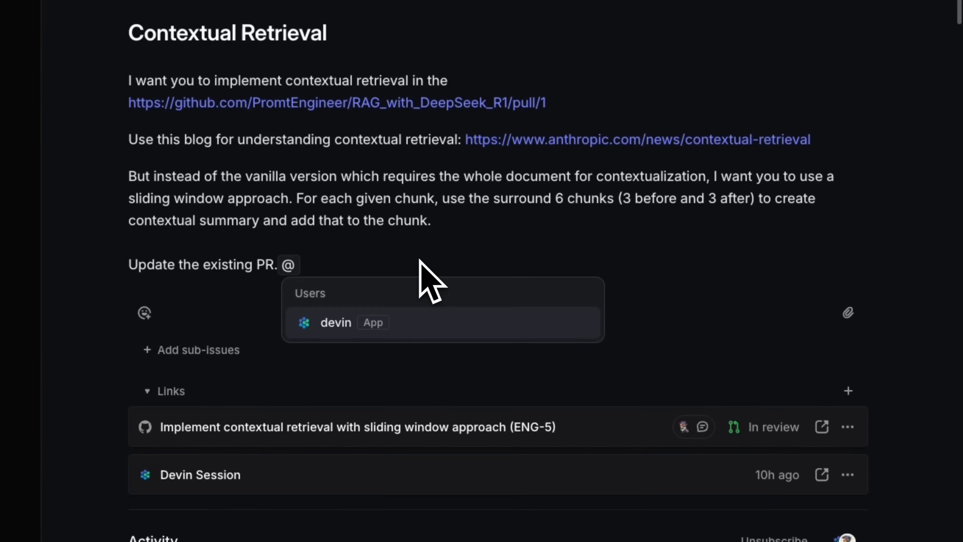
text(de)
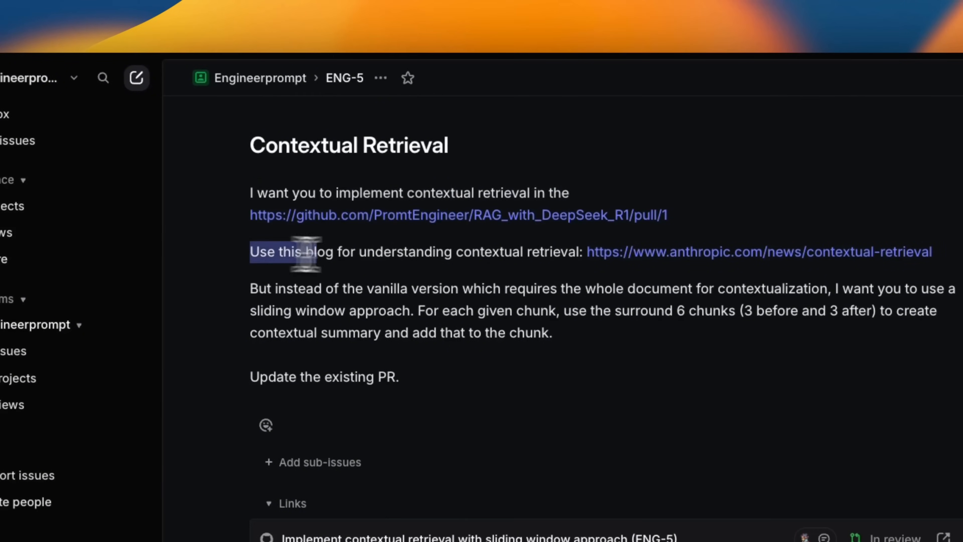
- Highlight the blog-reference sentence and the sliding window requirement paragraph in the issue
drag(276, 252, 565, 251)
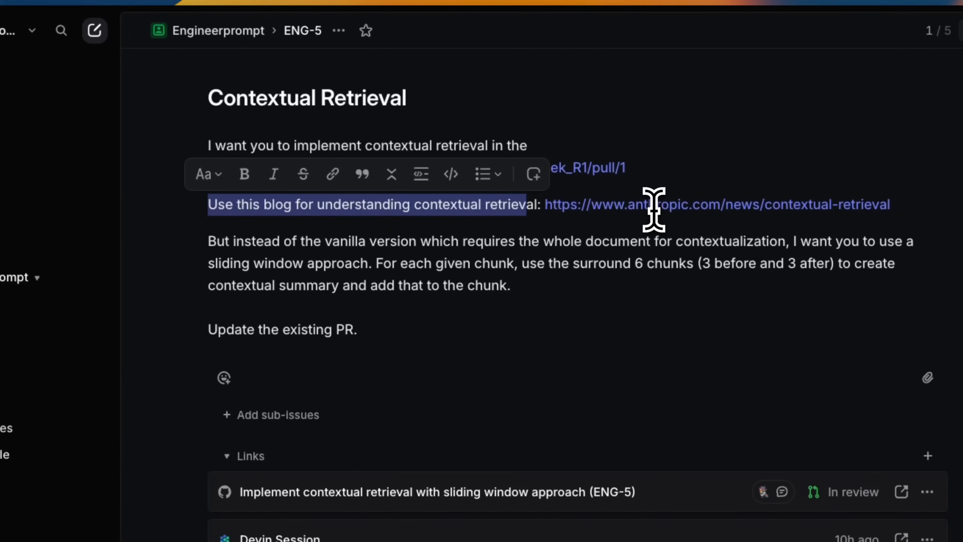
click(515, 285)
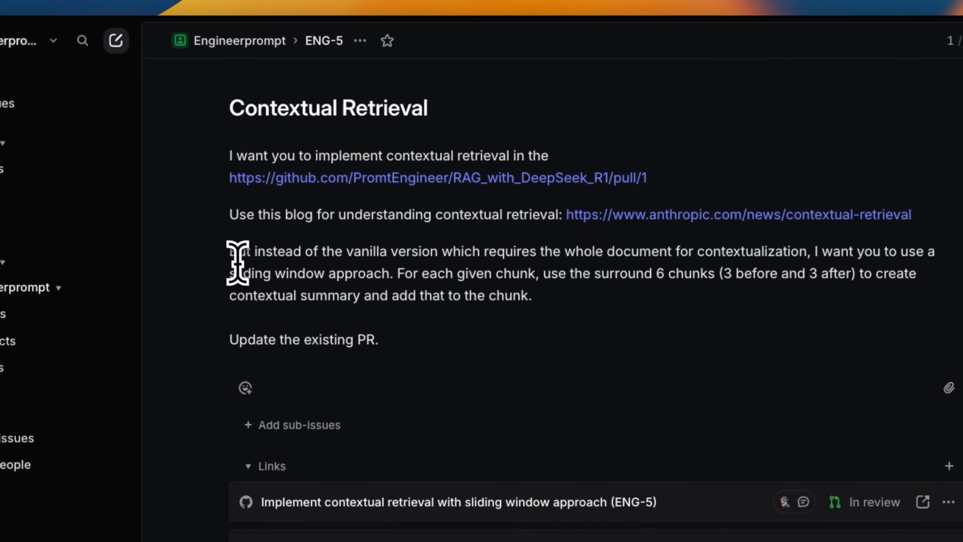
drag(230, 251, 434, 251)
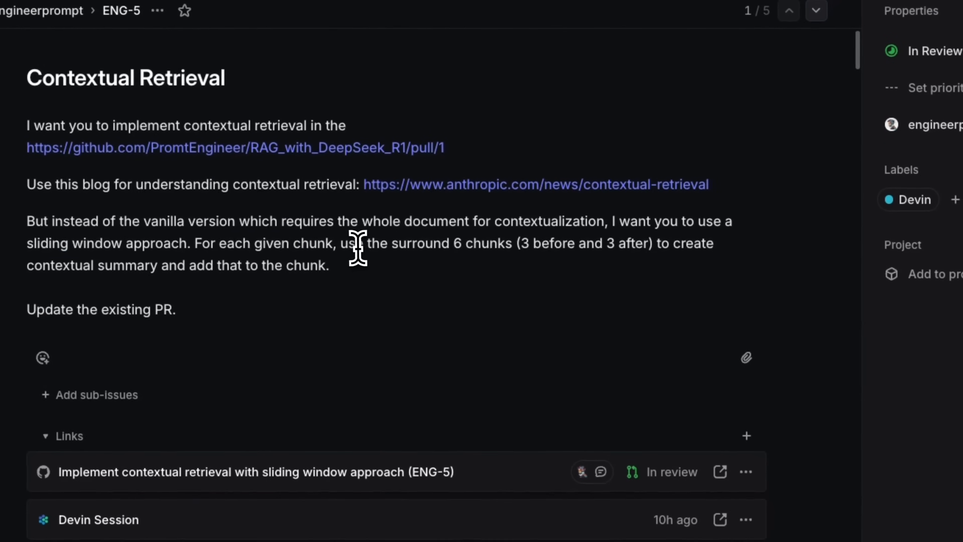
mouse_move(648, 259)
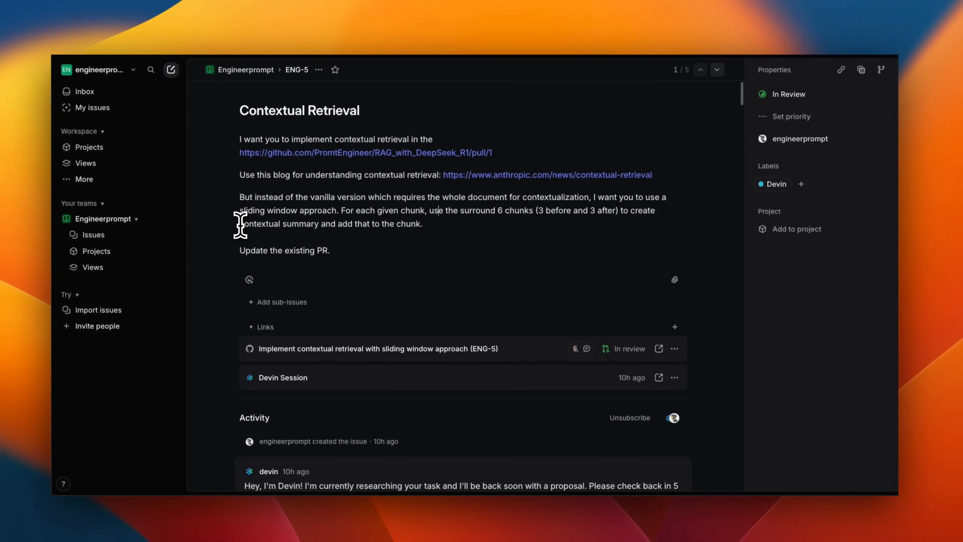
scroll(down, 3)
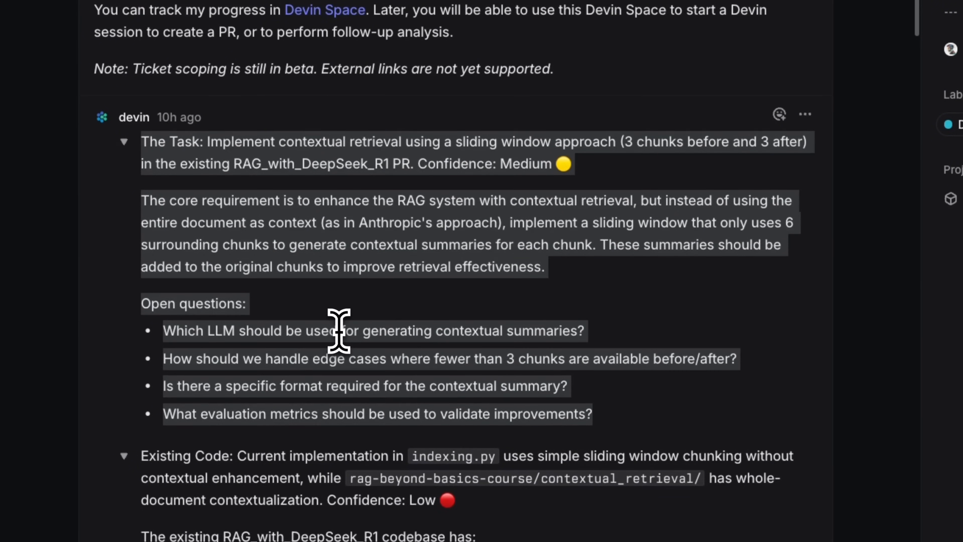
scroll(down, 3)
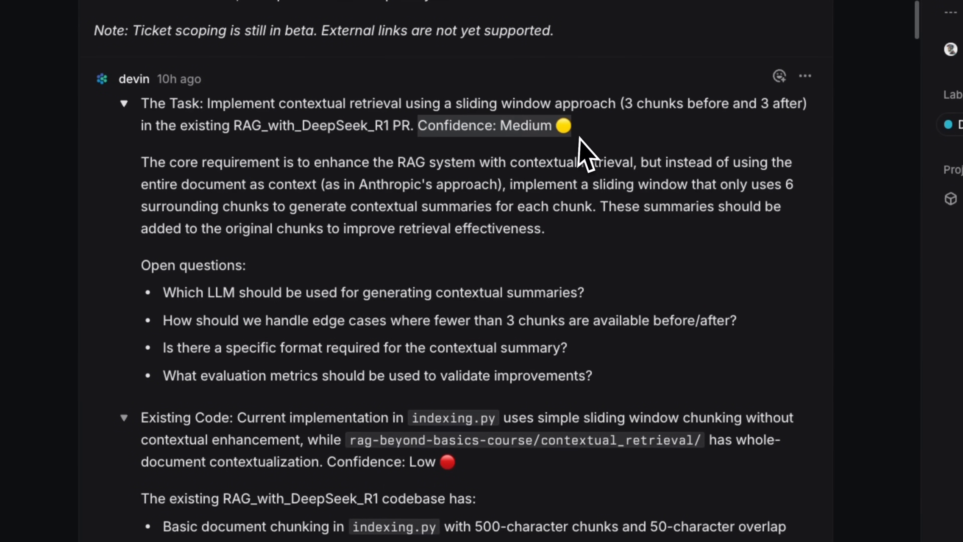
click(125, 105)
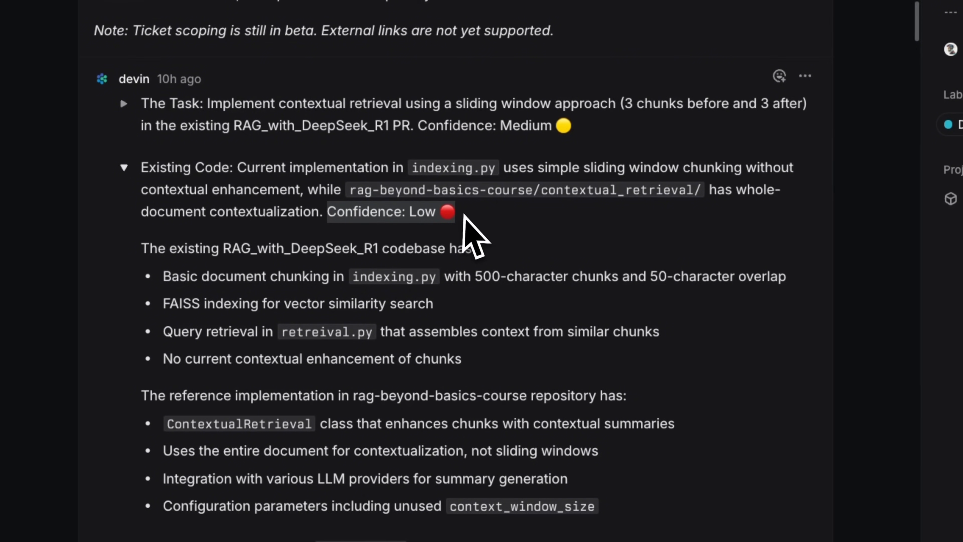
click(124, 168)
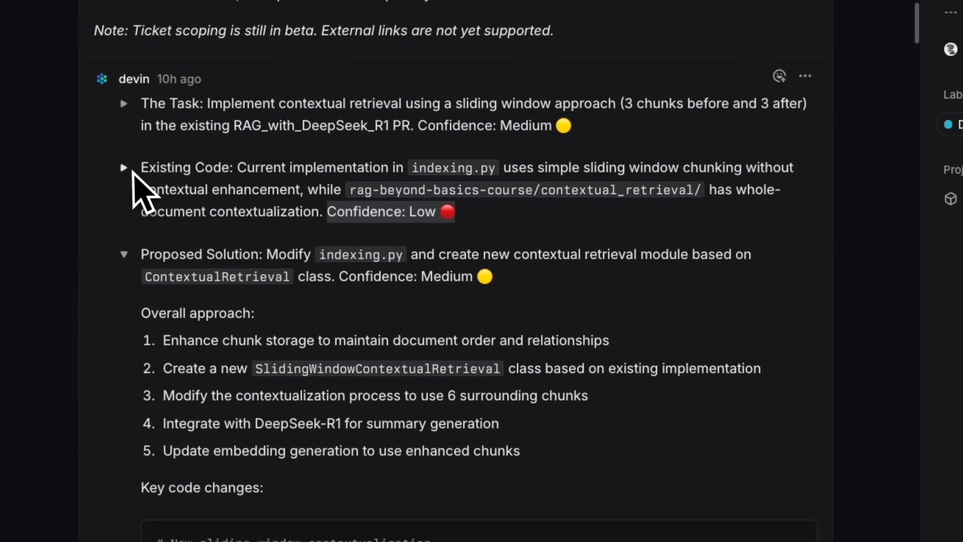
click(124, 103)
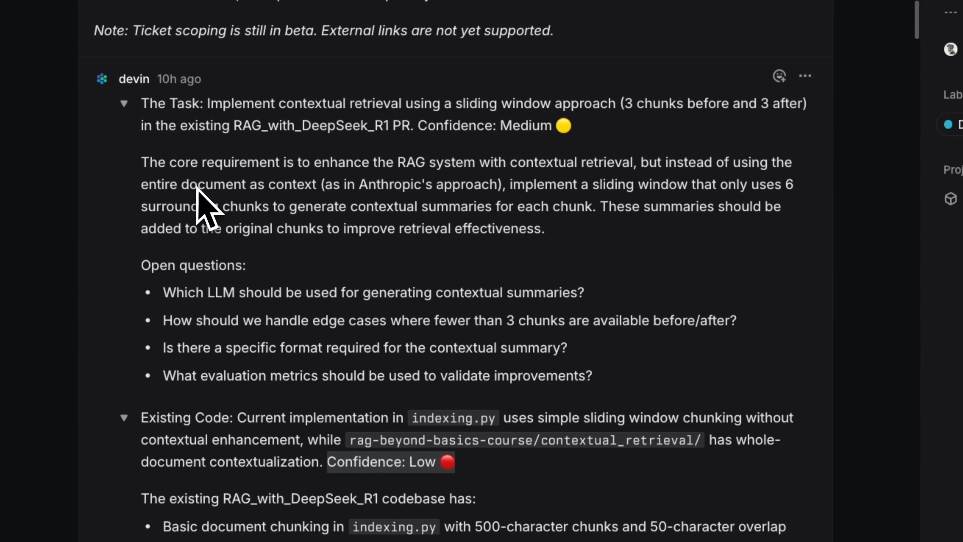
scroll(down, 3)
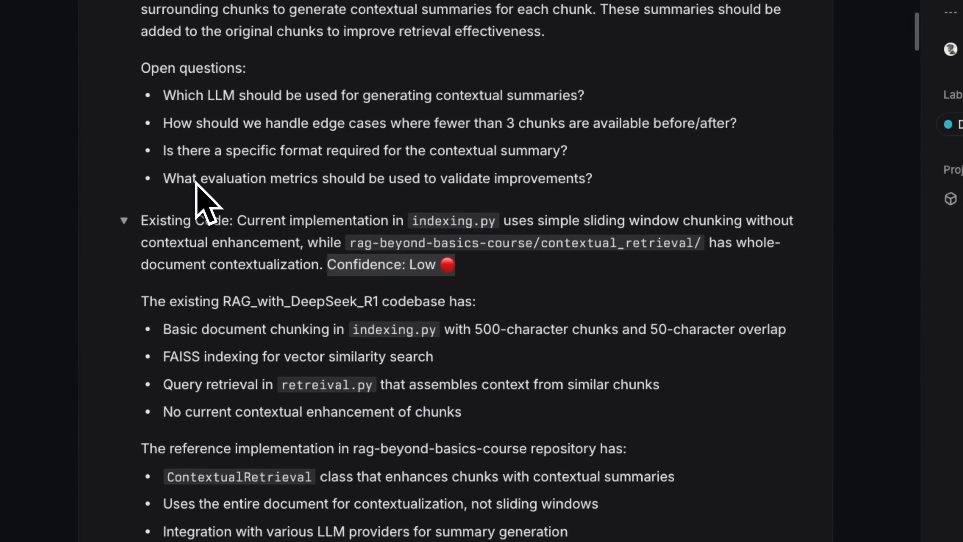
drag(162, 95, 553, 151)
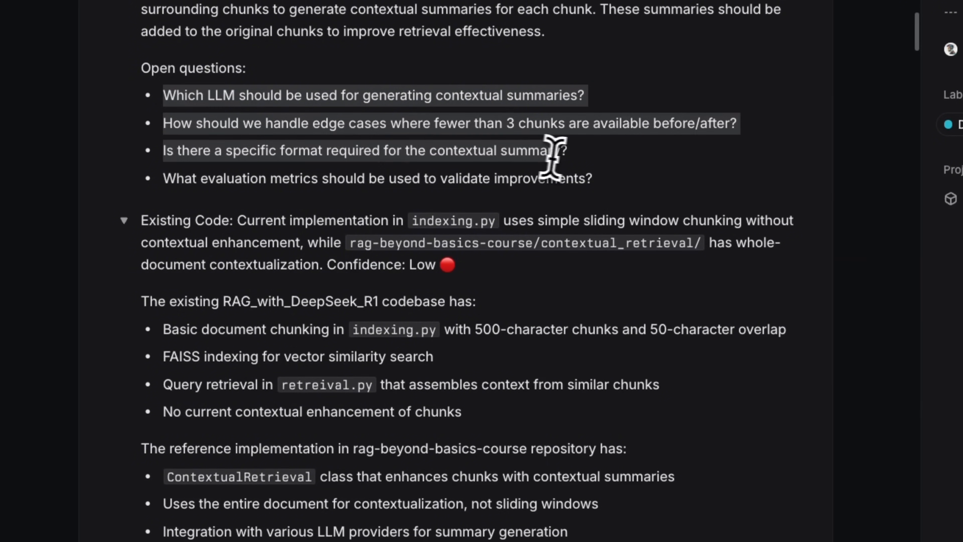
scroll(down, 3)
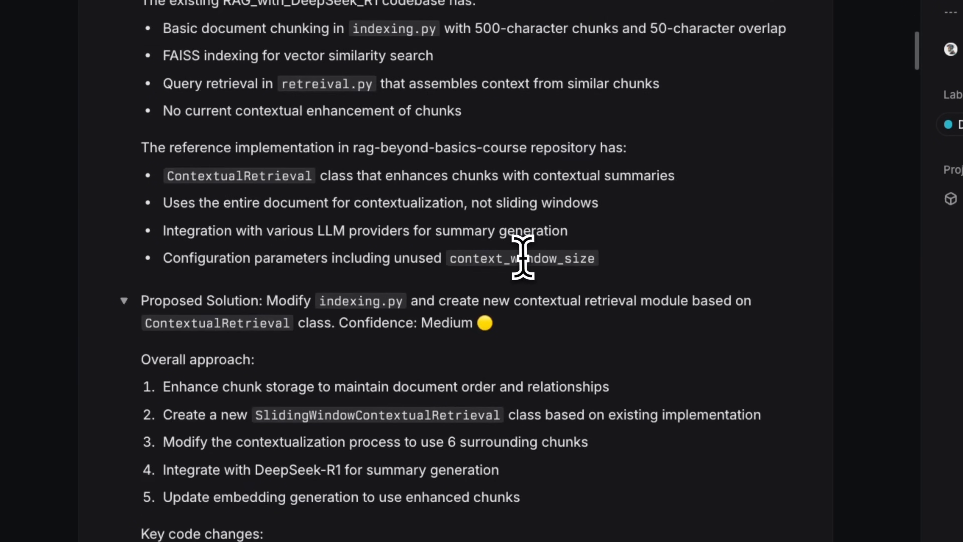
scroll(down, 3)
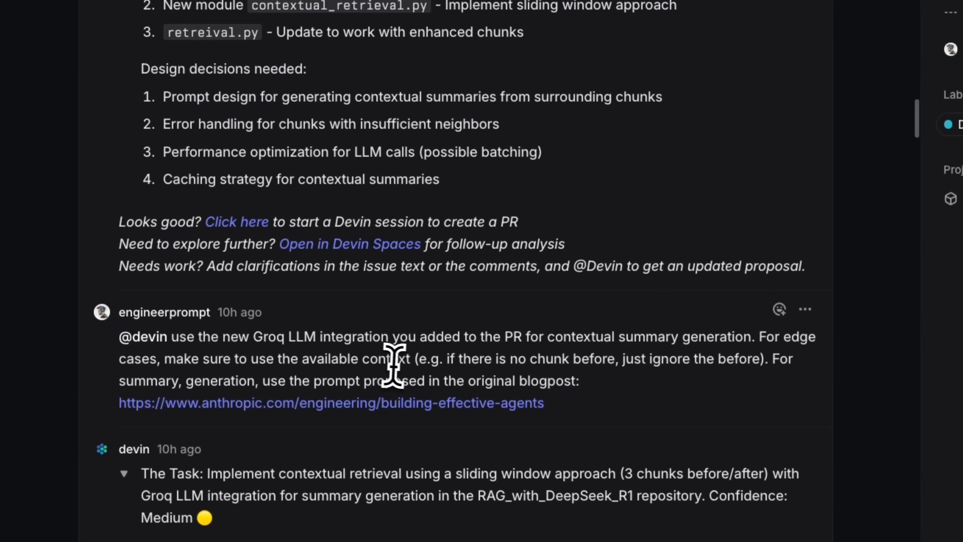
scroll(down, 3)
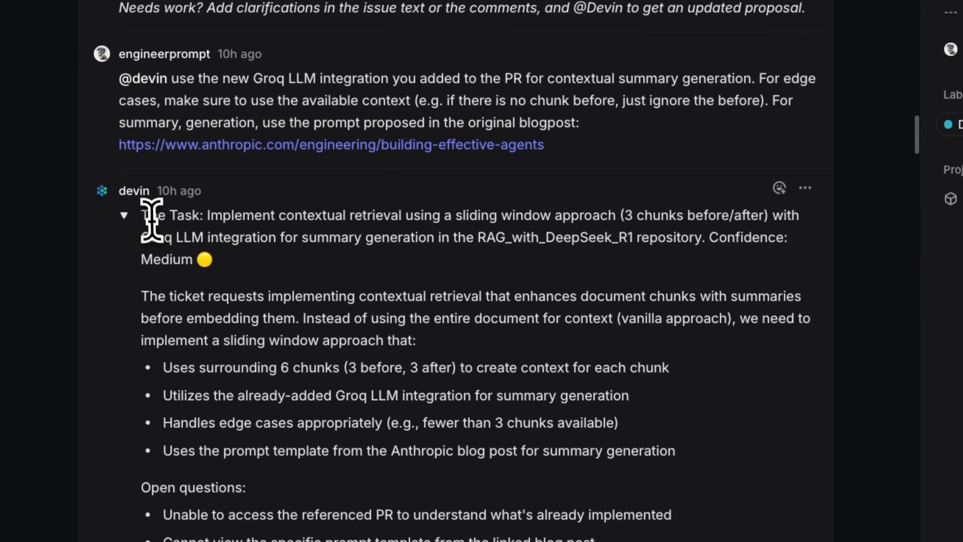
mouse_move(371, 345)
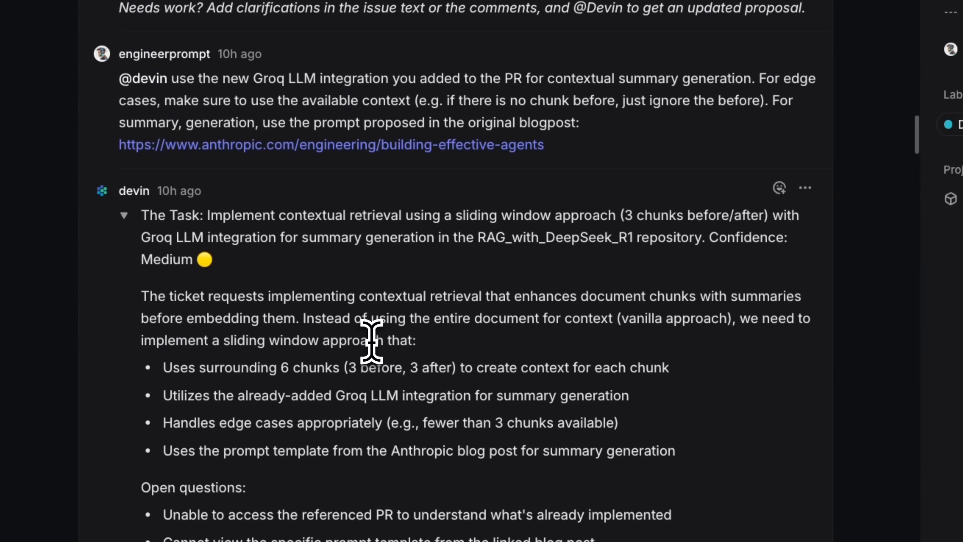
mouse_move(354, 320)
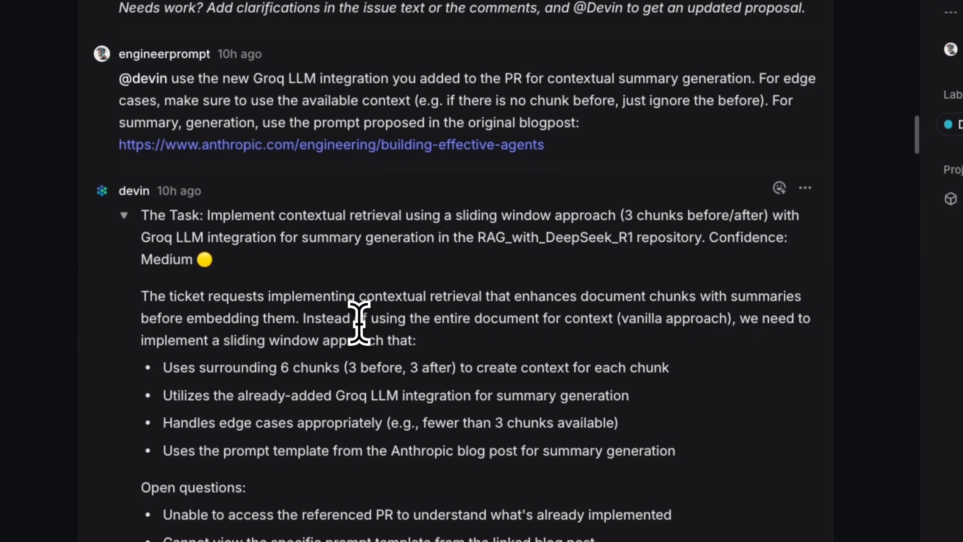
scroll(down, 3)
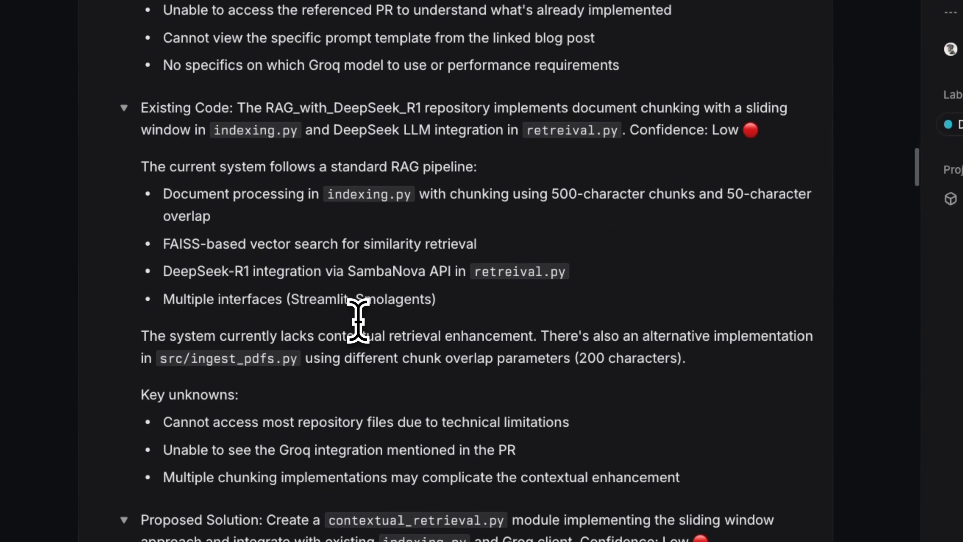
scroll(down, 3)
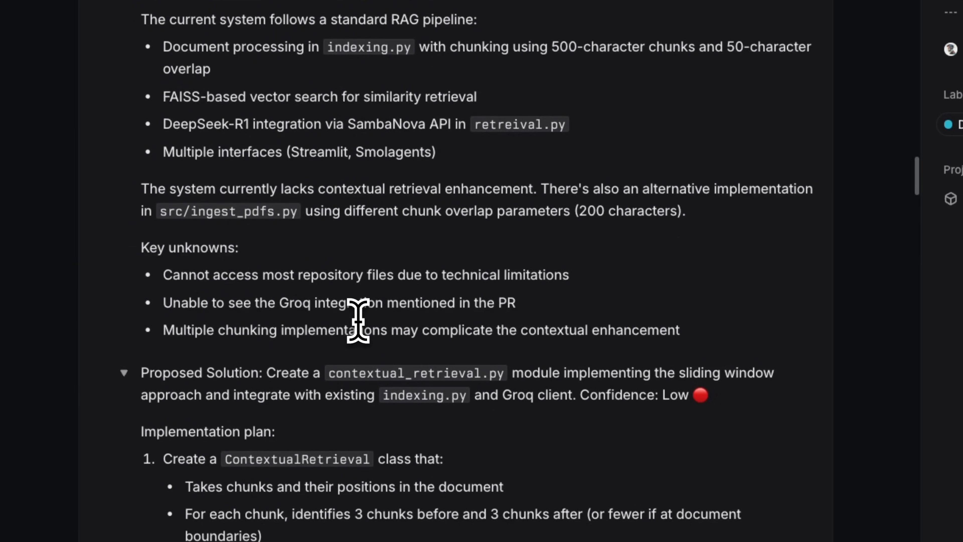
scroll(down, 3)
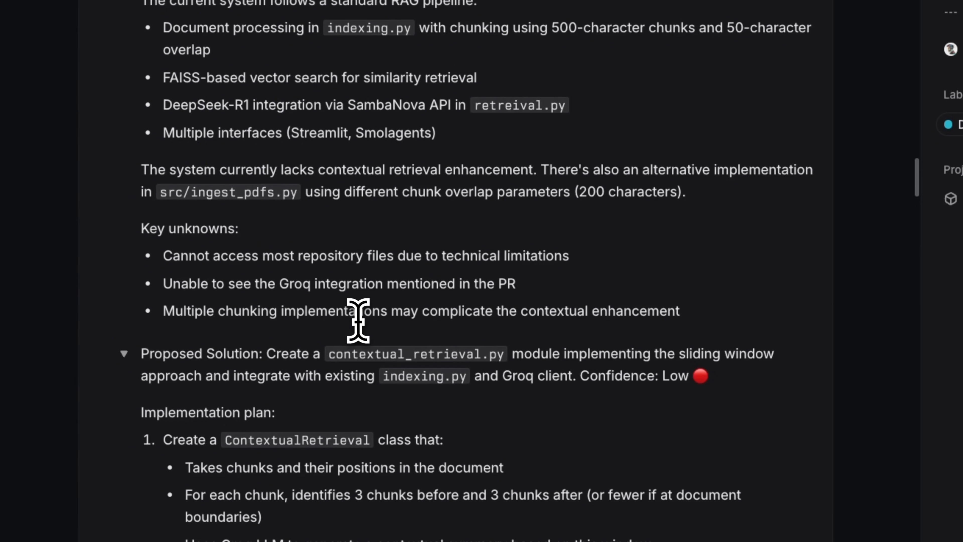
scroll(down, 3)
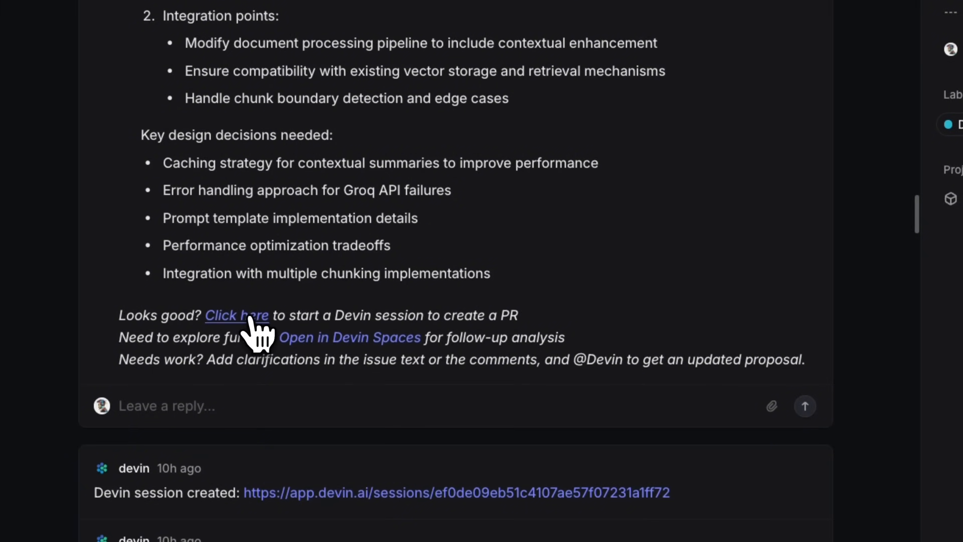
- Open Devin from the ticket and review the ENG-5 contextual retrieval prompt
click(246, 315)
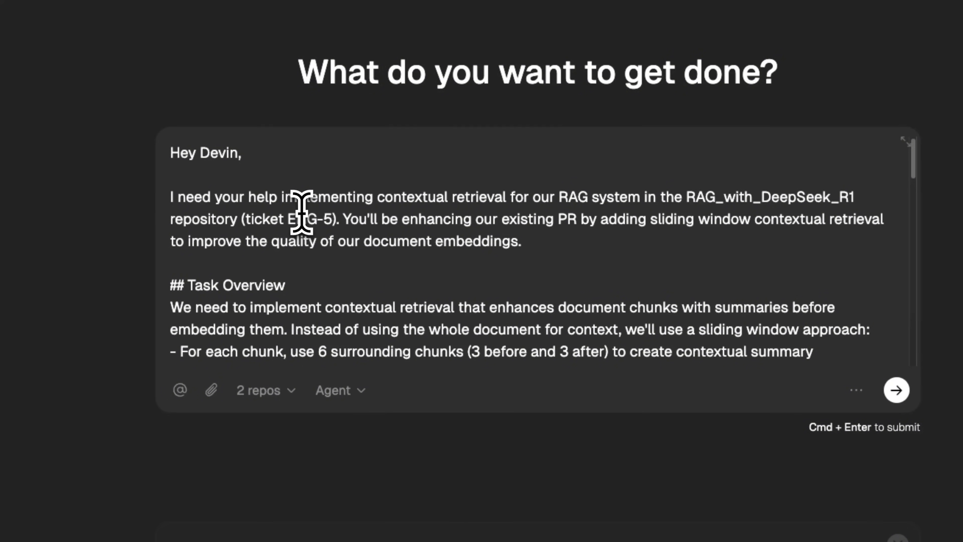
drag(170, 197, 525, 241)
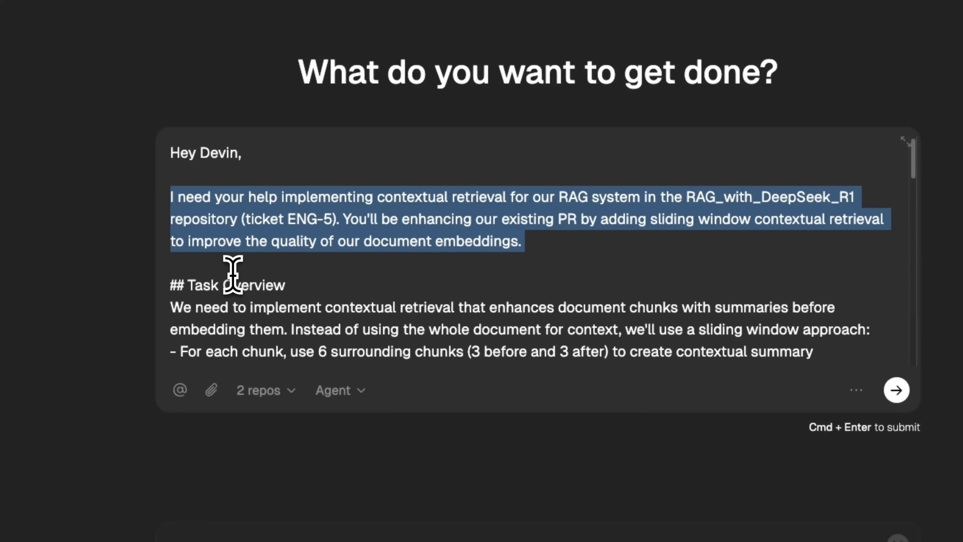
scroll(down, 3)
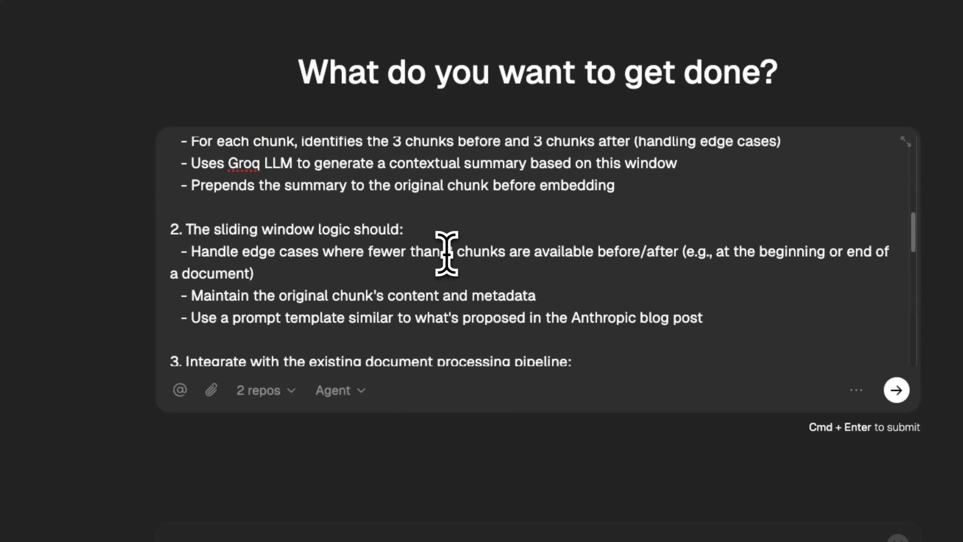
scroll(down, 3)
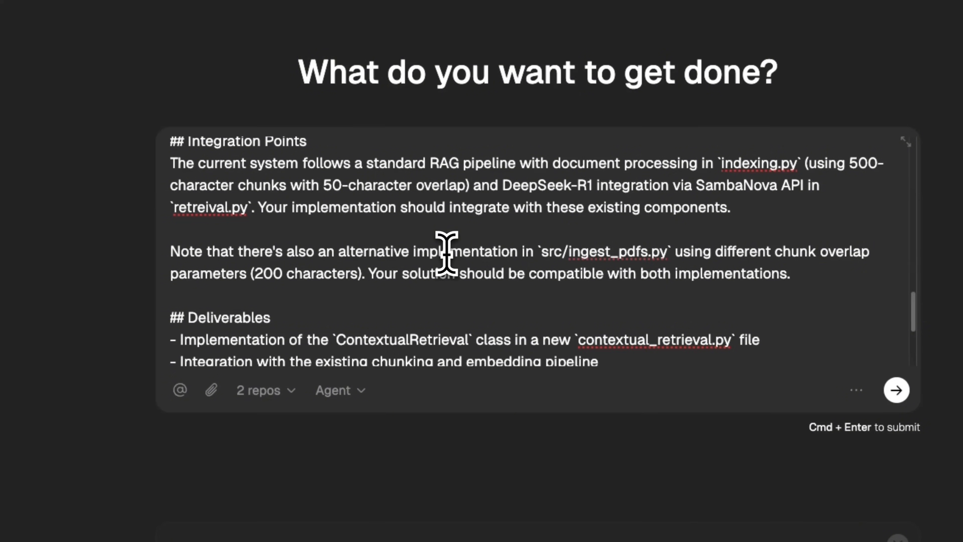
- Target the RAG_with_DeepSeek_R1 repository and start Devin on the task
click(258, 390)
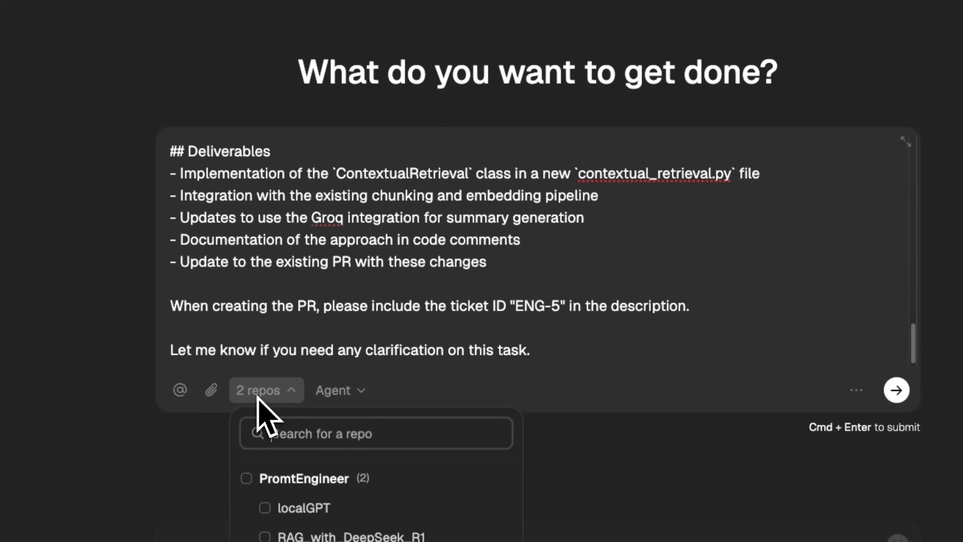
click(267, 541)
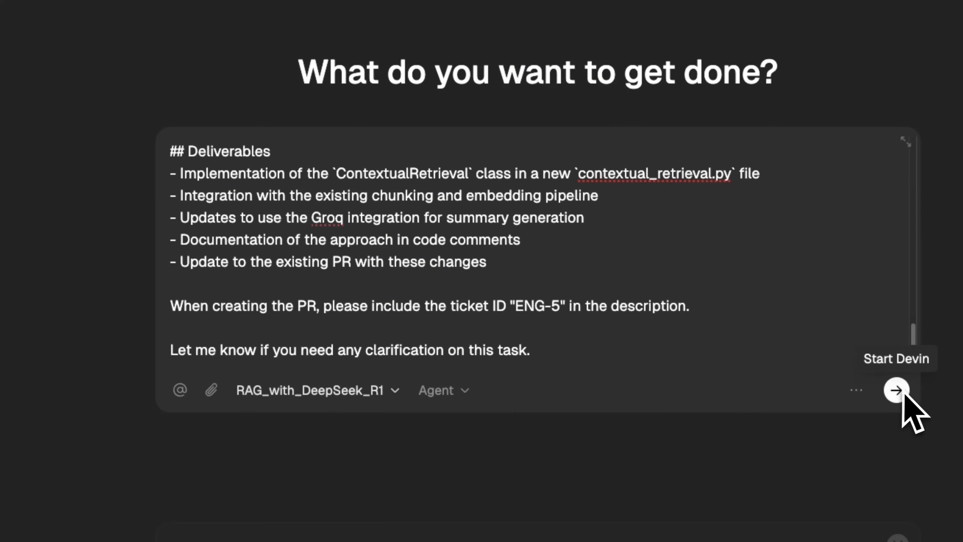
mouse_move(661, 248)
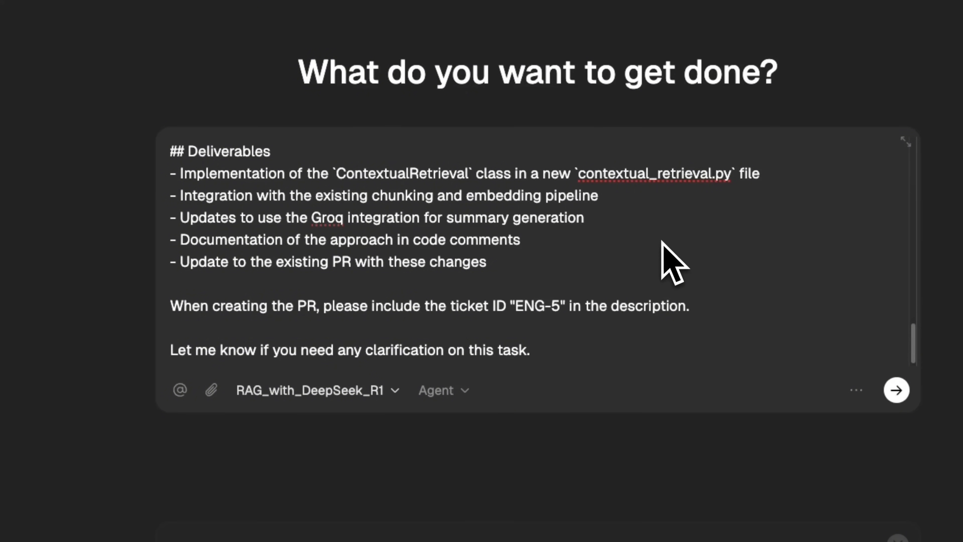
click(898, 390)
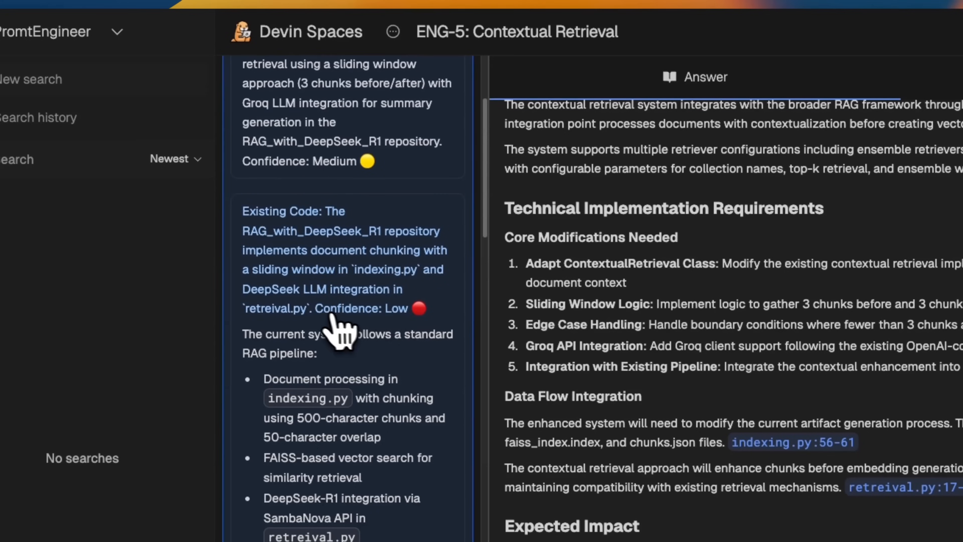
scroll(down, 3)
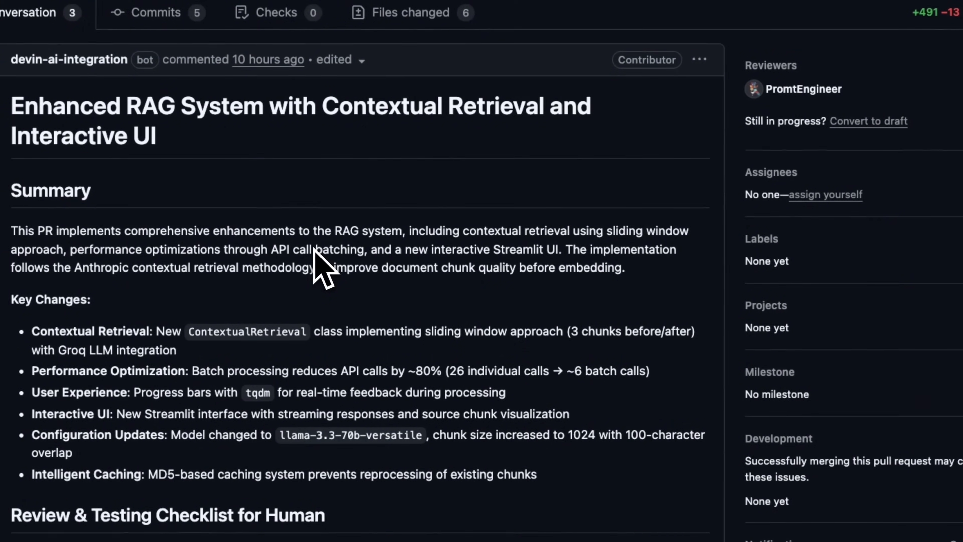
scroll(down, 3)
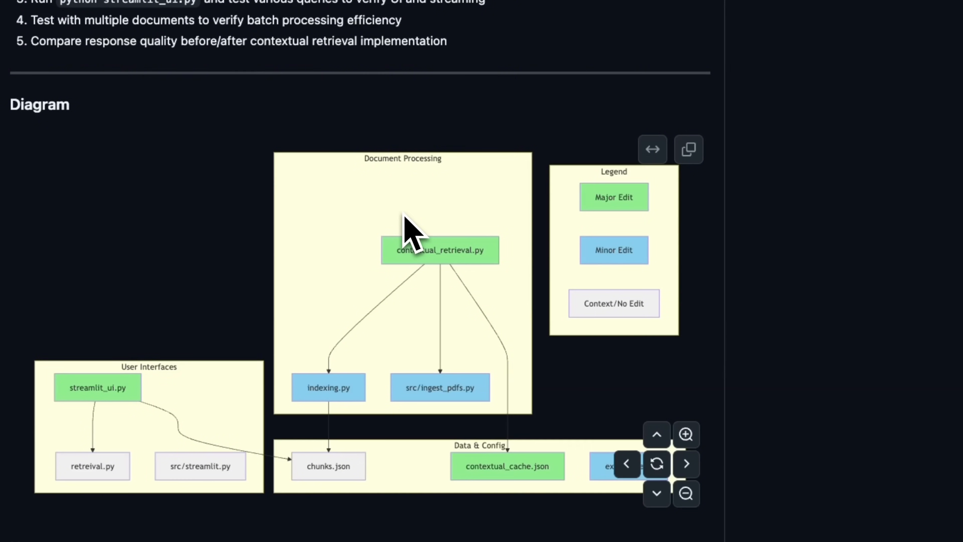
mouse_move(183, 357)
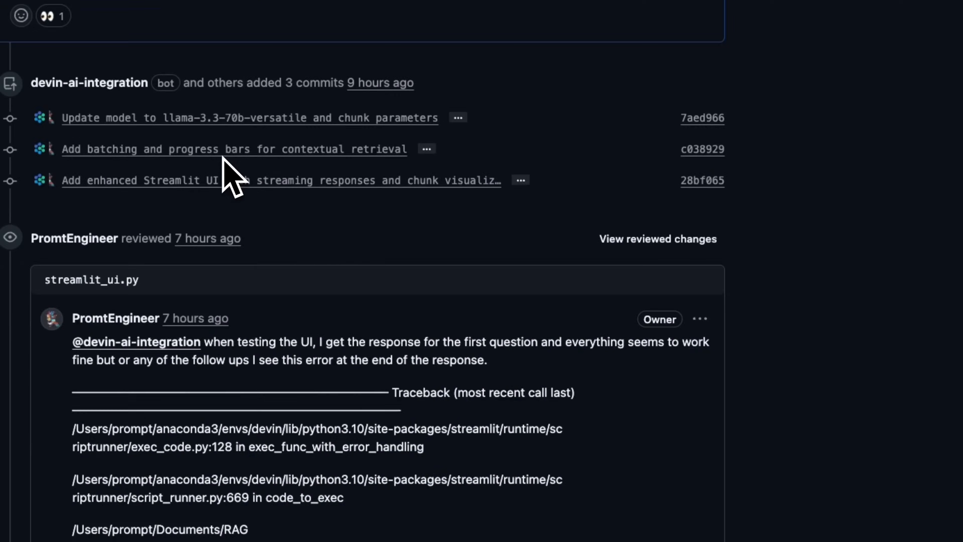
scroll(down, 3)
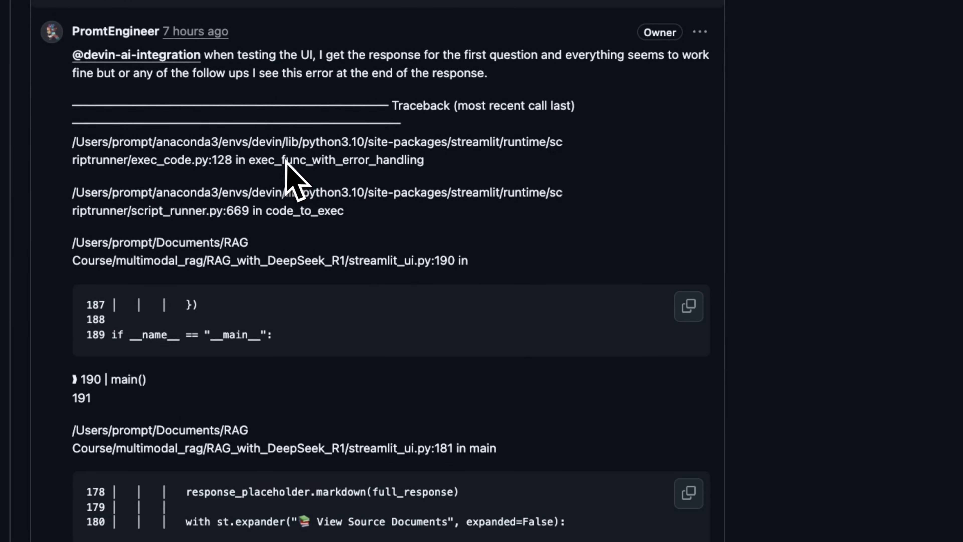
scroll(down, 3)
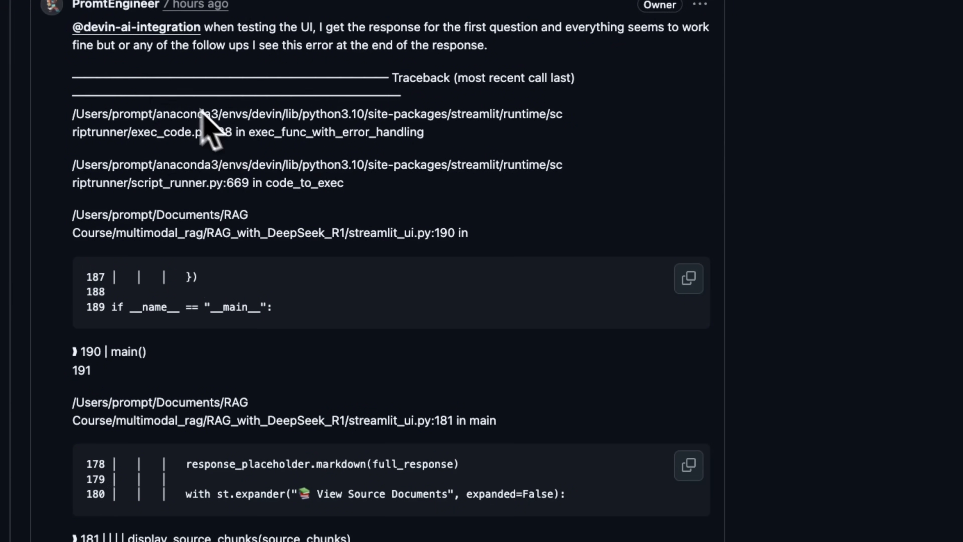
scroll(down, 3)
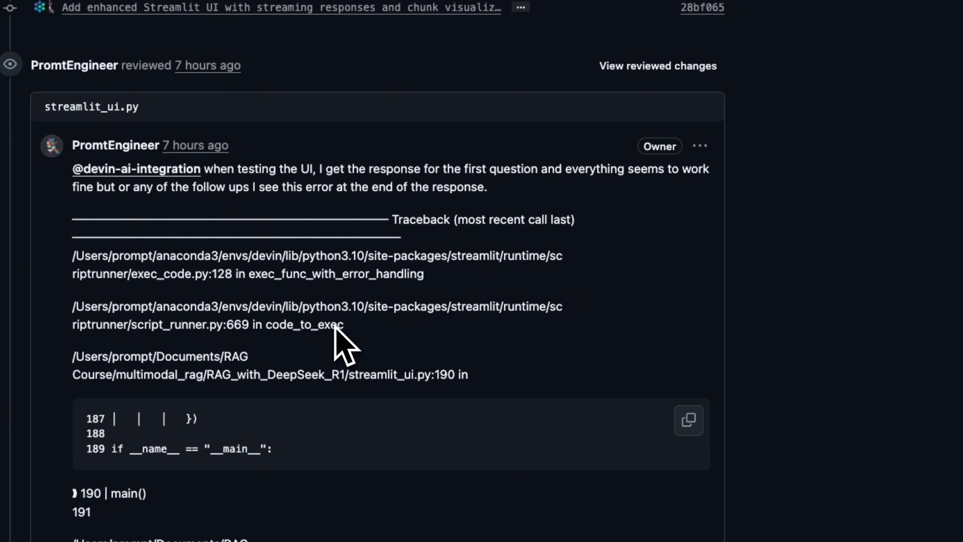
scroll(down, 3)
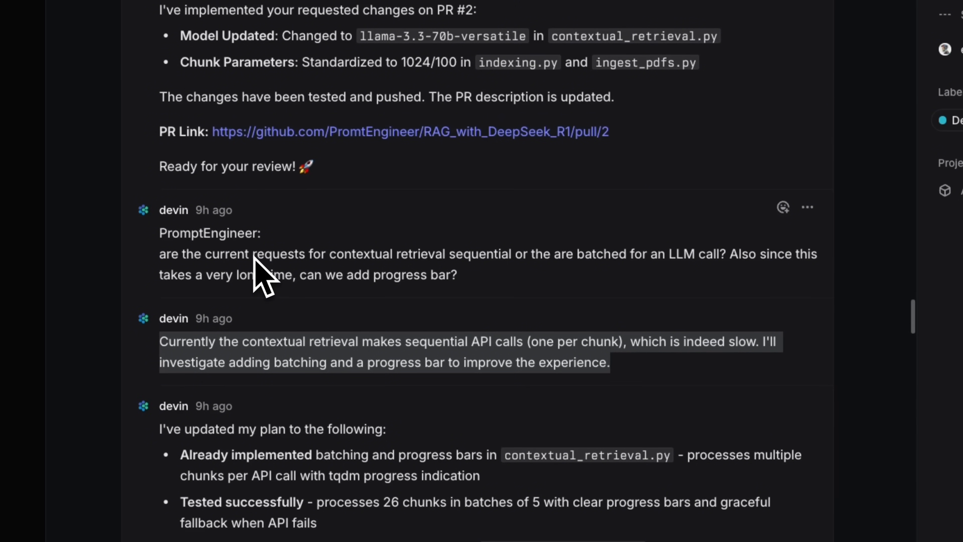
mouse_move(270, 257)
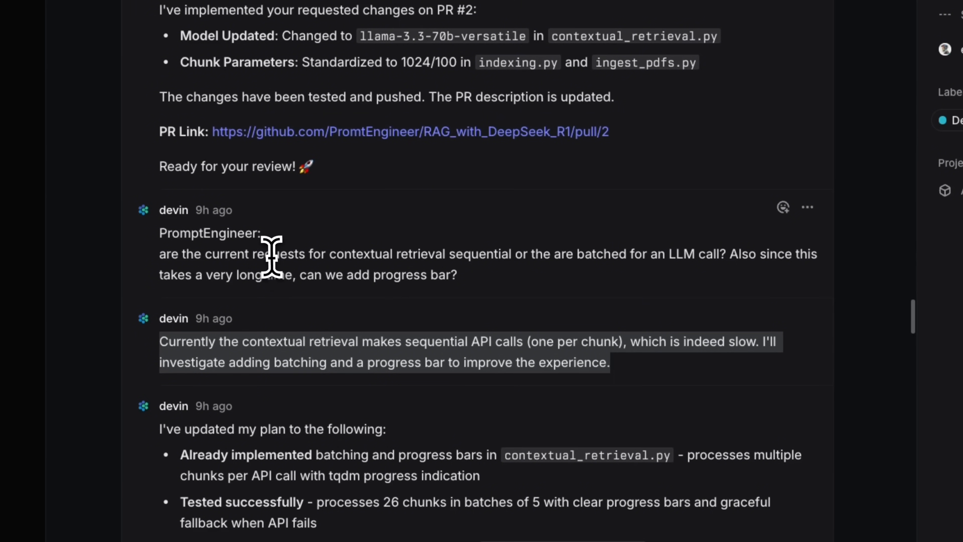
mouse_move(281, 267)
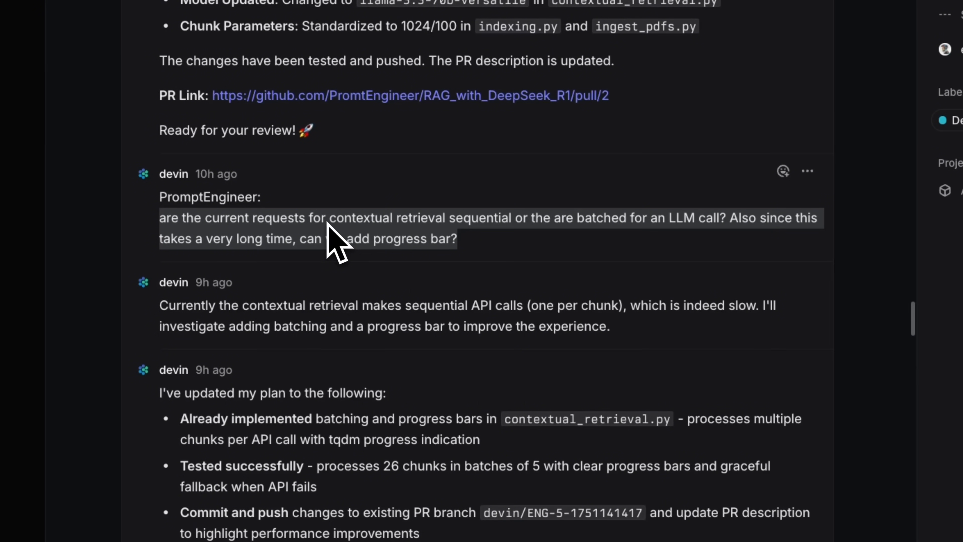
mouse_move(485, 230)
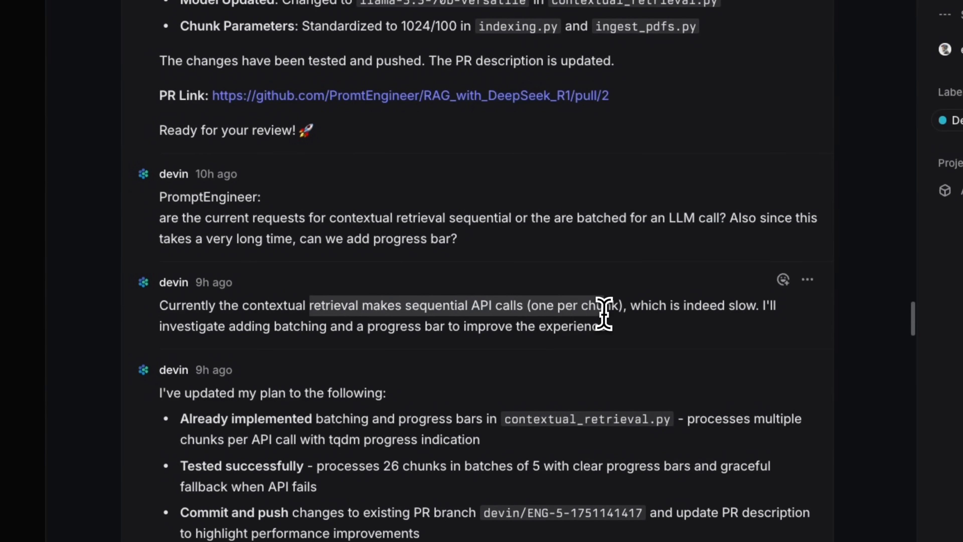
mouse_move(617, 324)
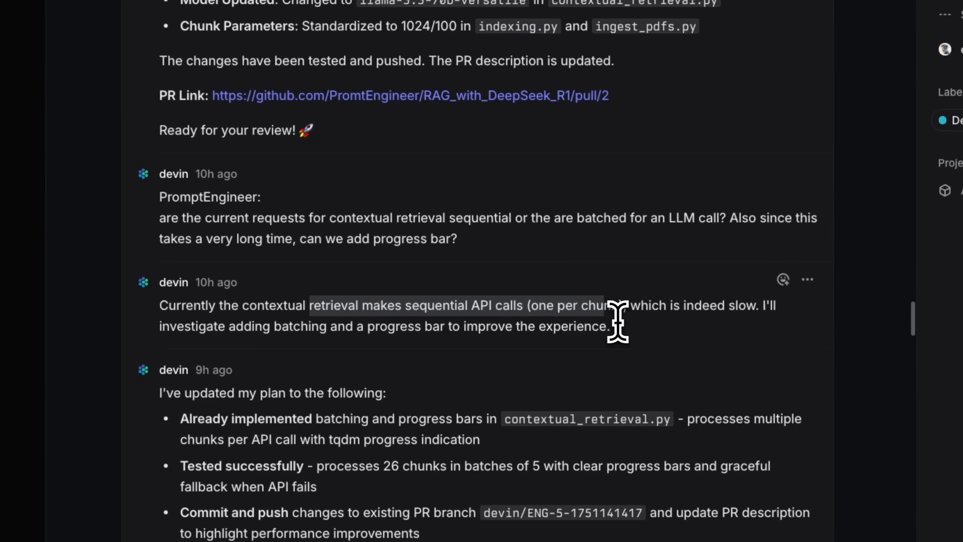
scroll(down, 3)
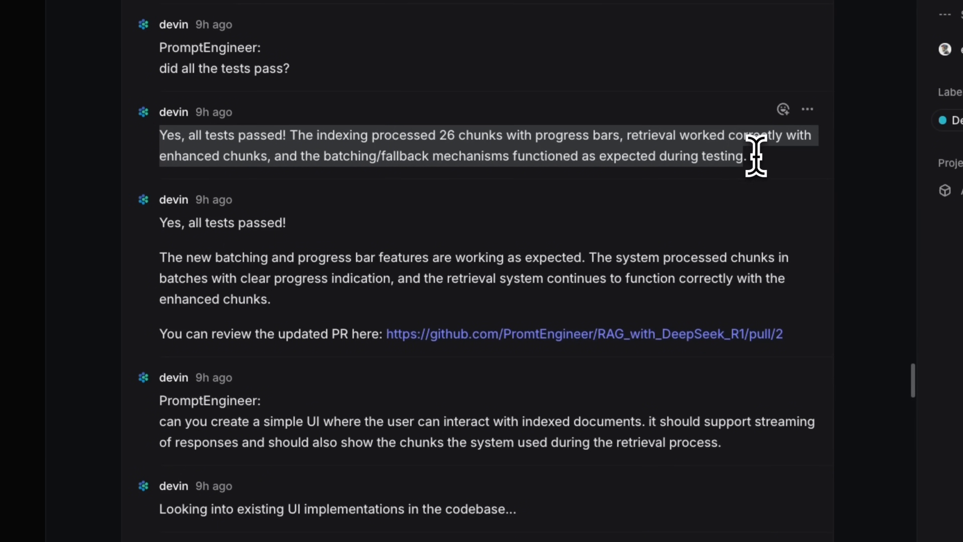
mouse_move(756, 175)
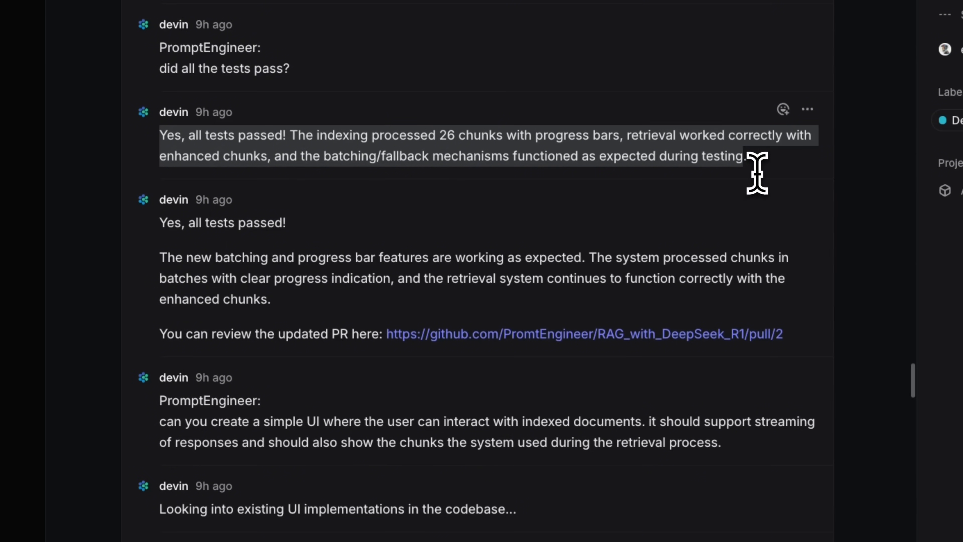
mouse_move(751, 162)
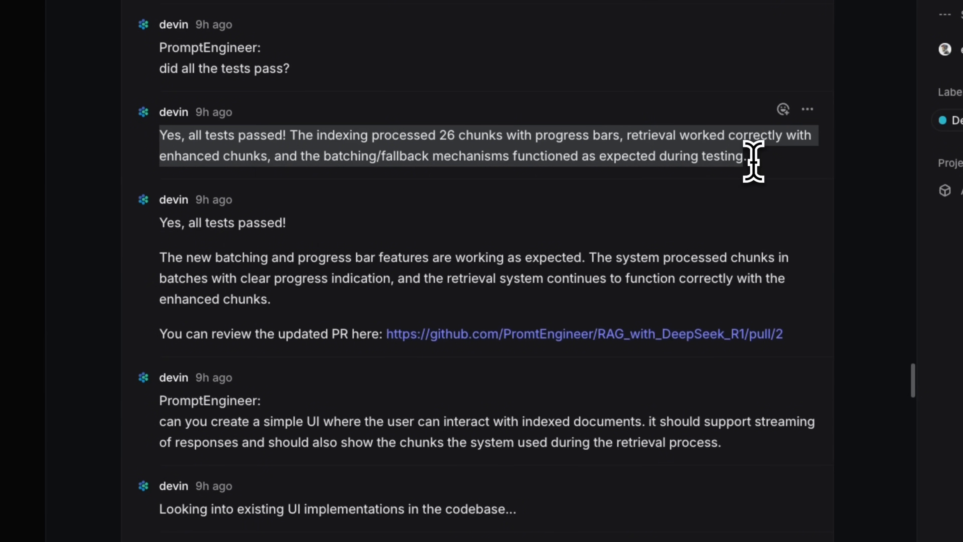
scroll(down, 3)
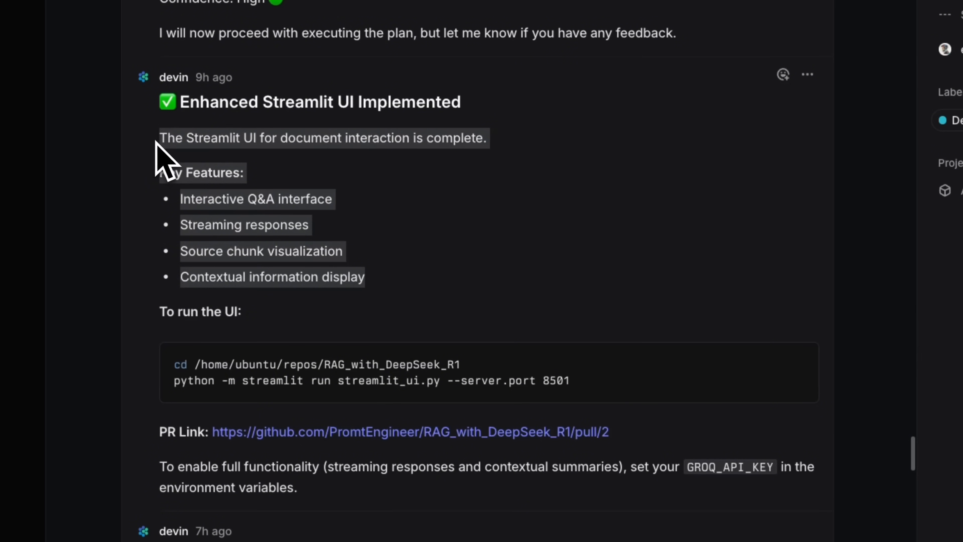
scroll(down, 3)
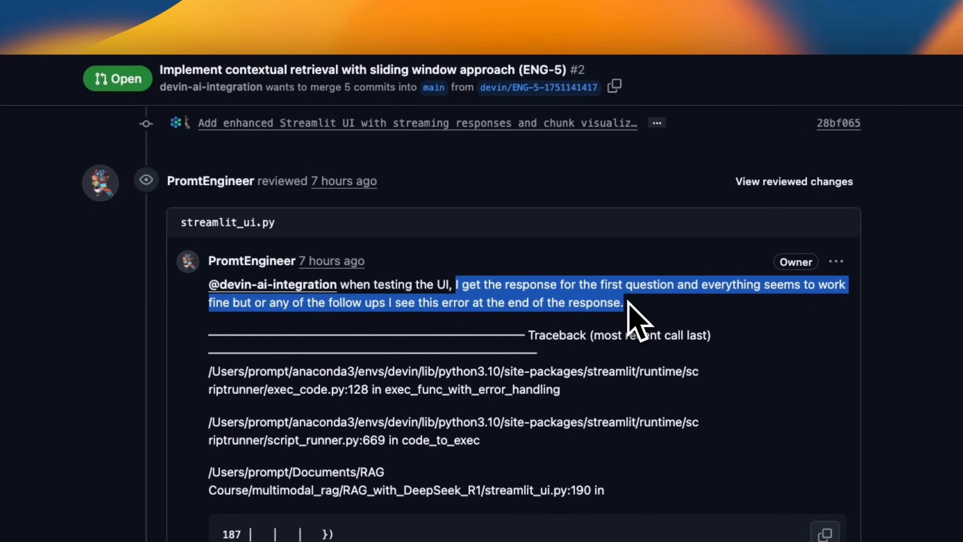
mouse_move(487, 310)
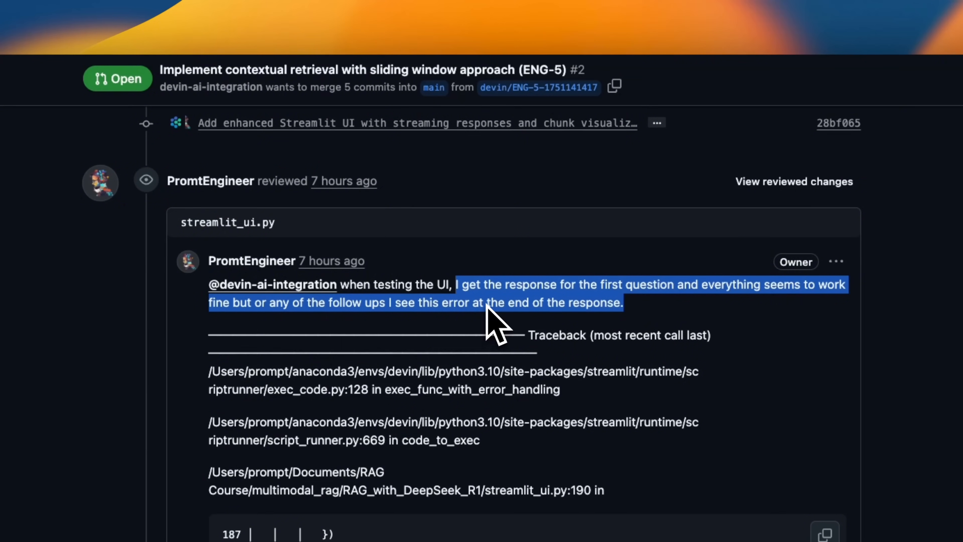
mouse_move(521, 322)
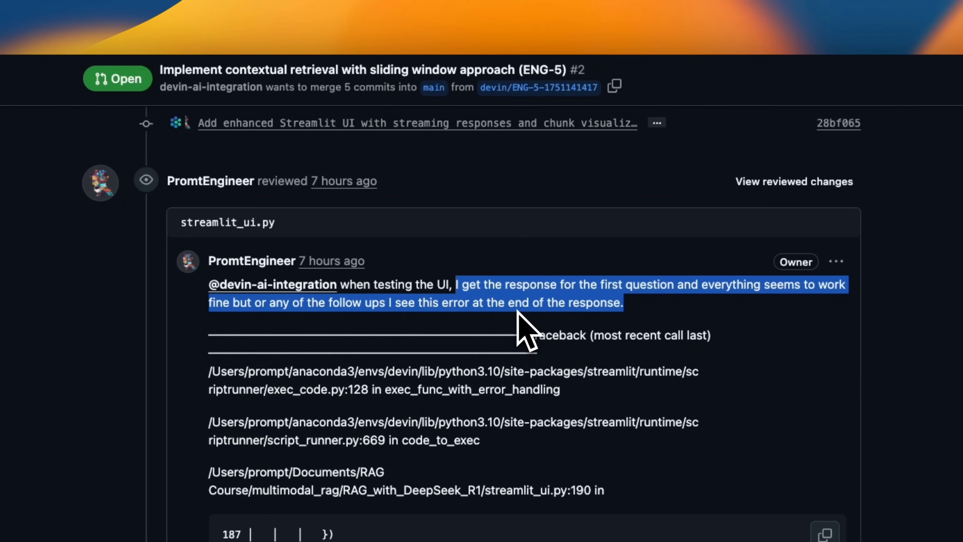
mouse_move(588, 318)
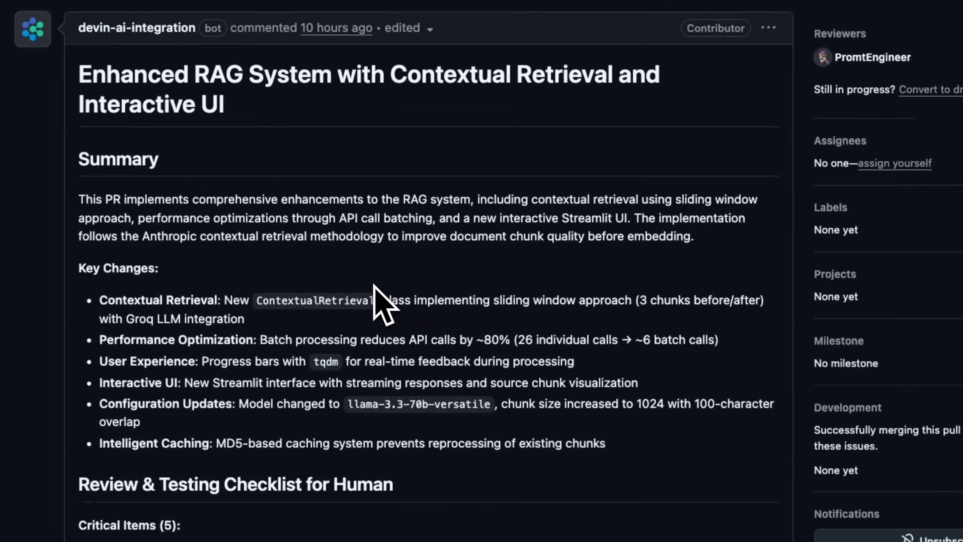
scroll(down, 3)
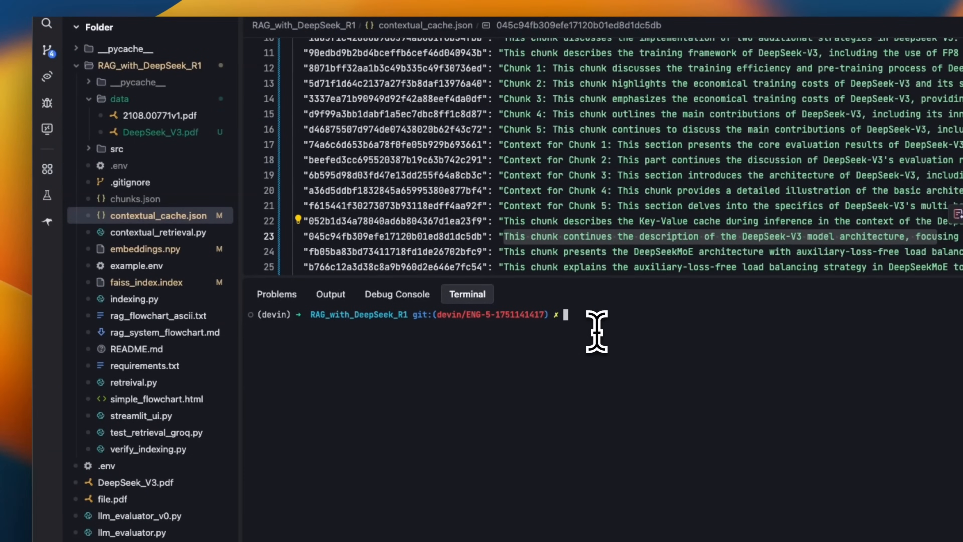
- Run python indexing.py and browse the DeepSeek-V3 chunk summaries in contextual_cache.json
text(python)
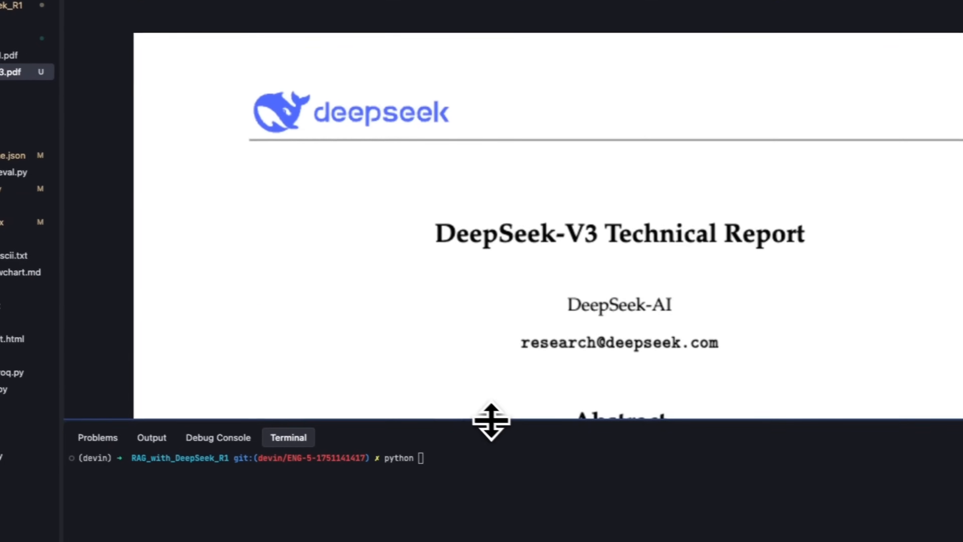
scroll(down, 3)
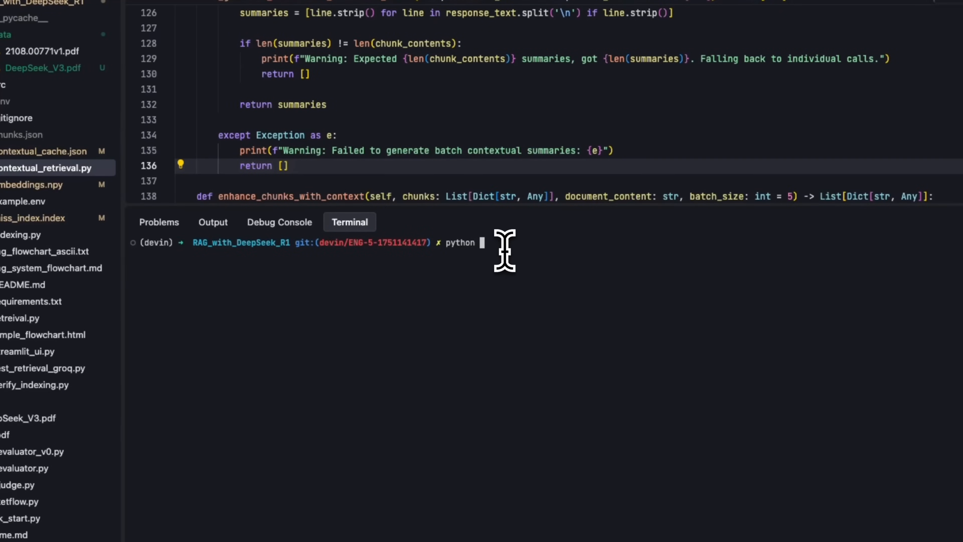
text(indexing.py)
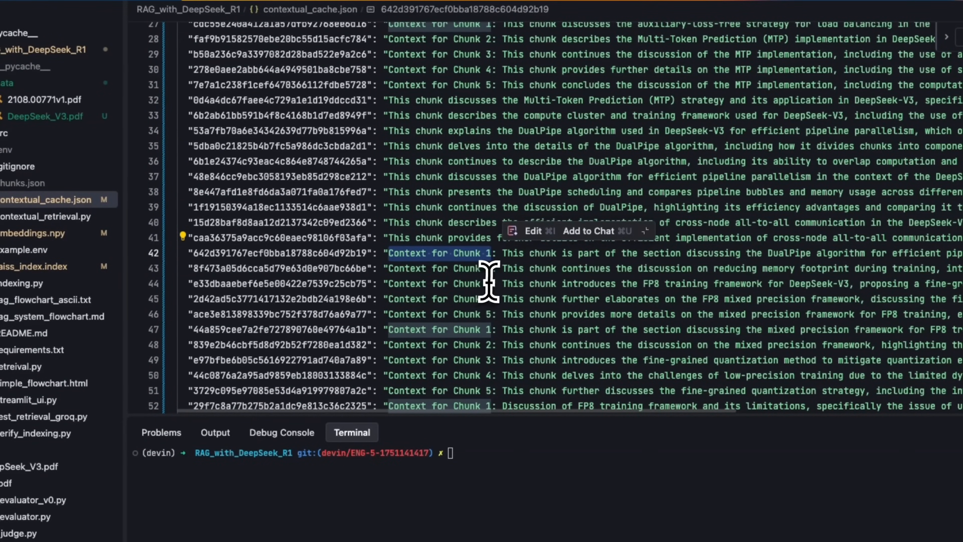
scroll(down, 3)
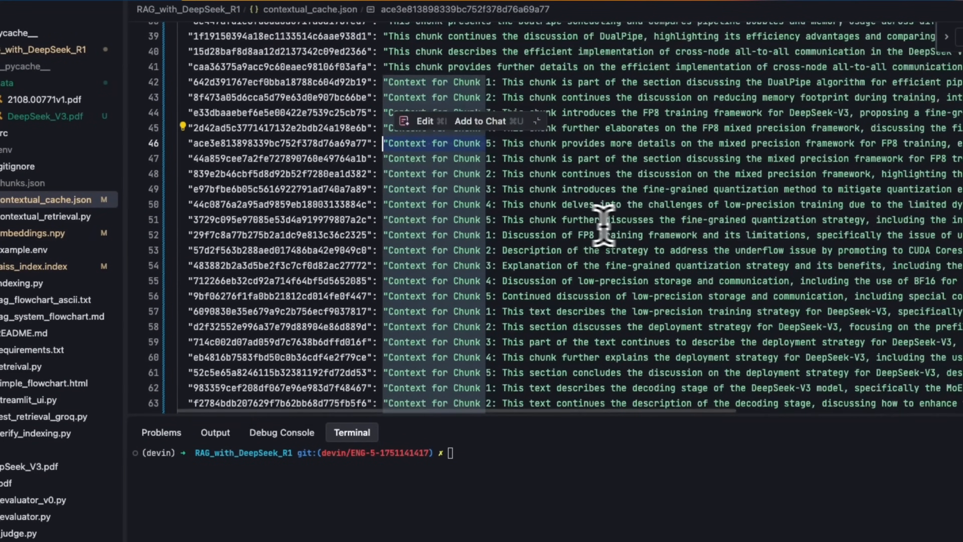
scroll(down, 3)
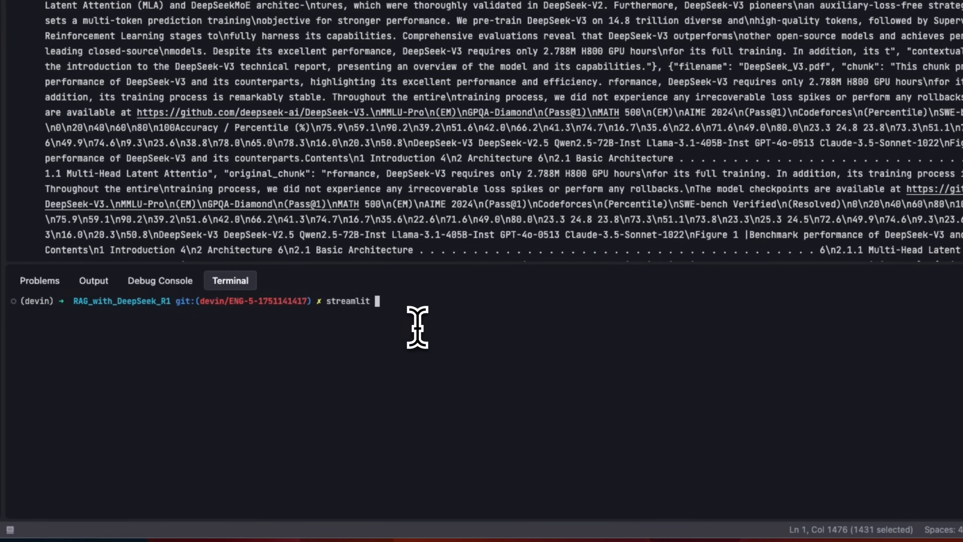
- Launch the Streamlit UI and ask 'what was the cost of training deepseek?'
text(run)
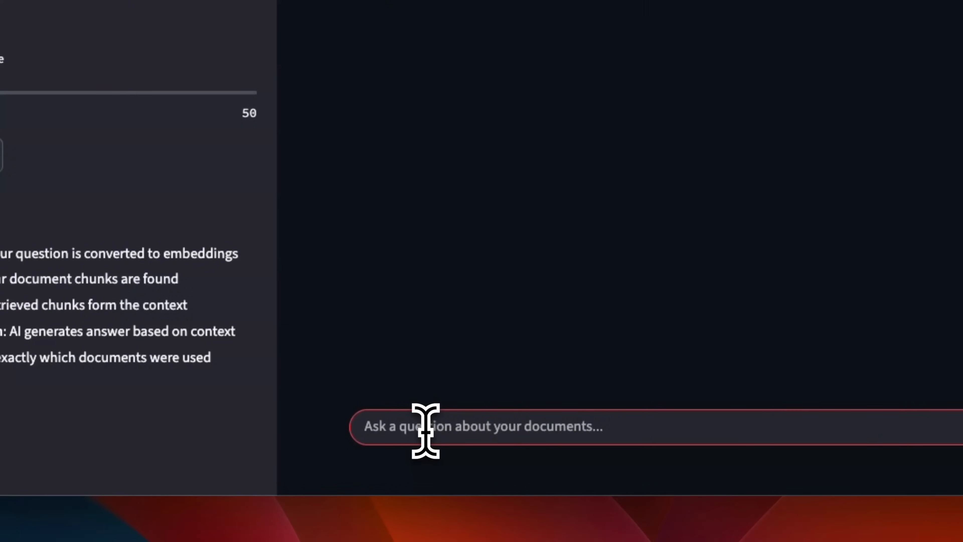
text(what was the cost of training)
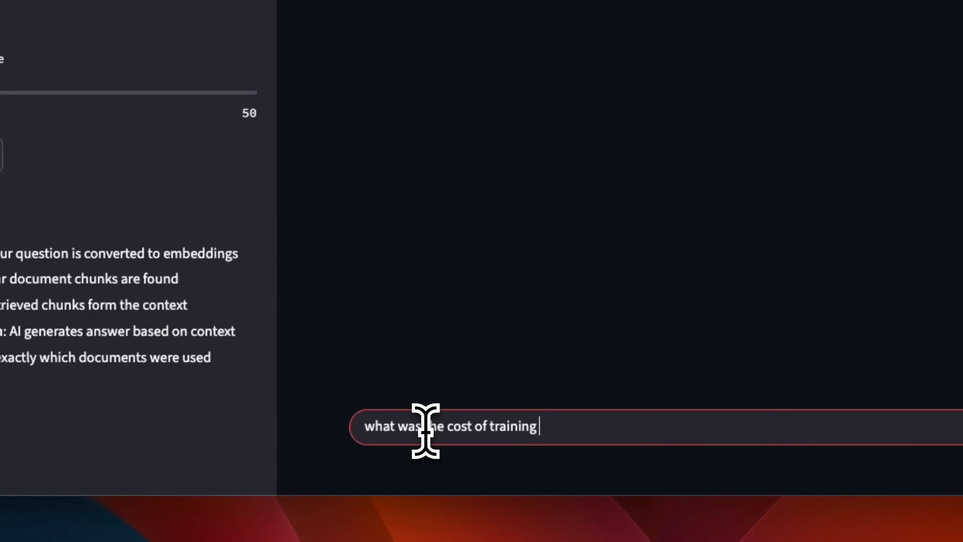
text(deepseek)
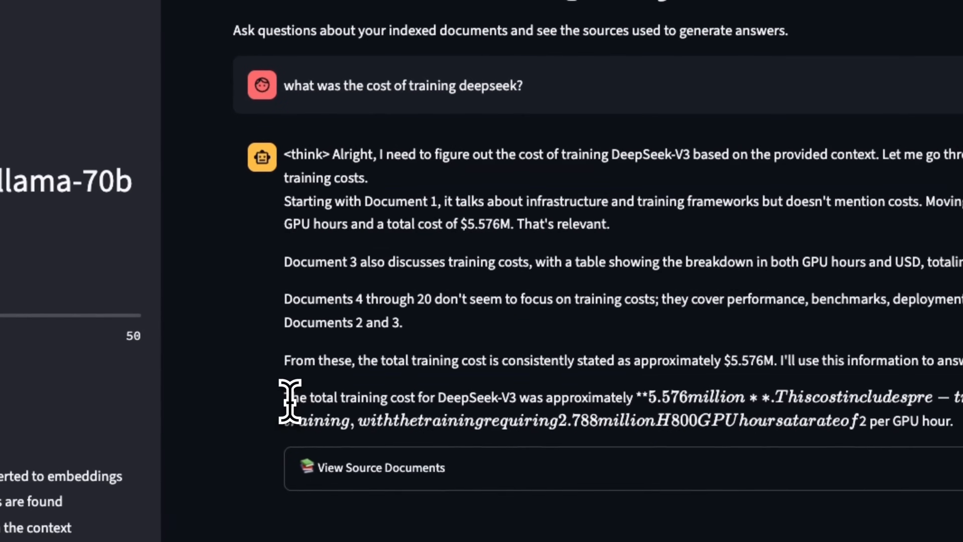
- Highlight the ~$5.576 million answer and review the scored source documents
drag(284, 397, 605, 397)
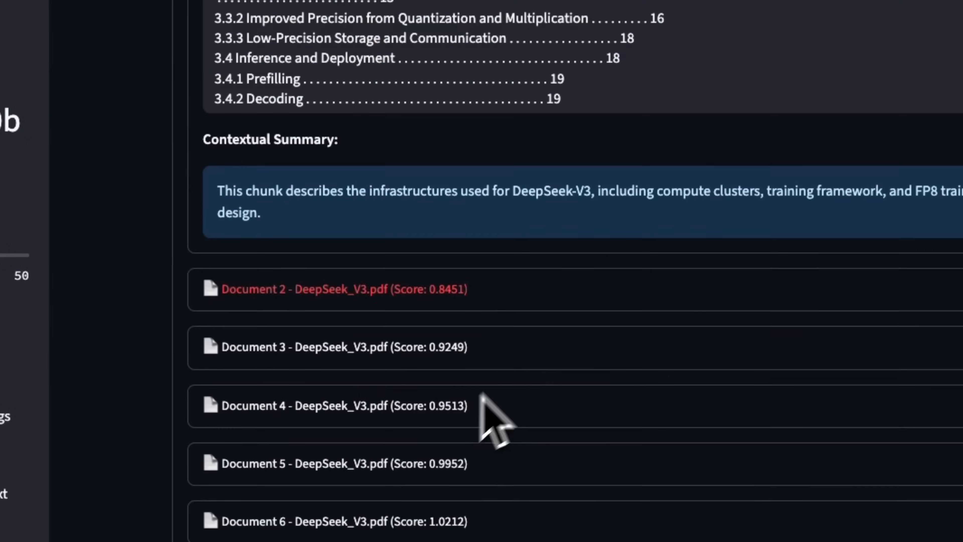
scroll(down, 3)
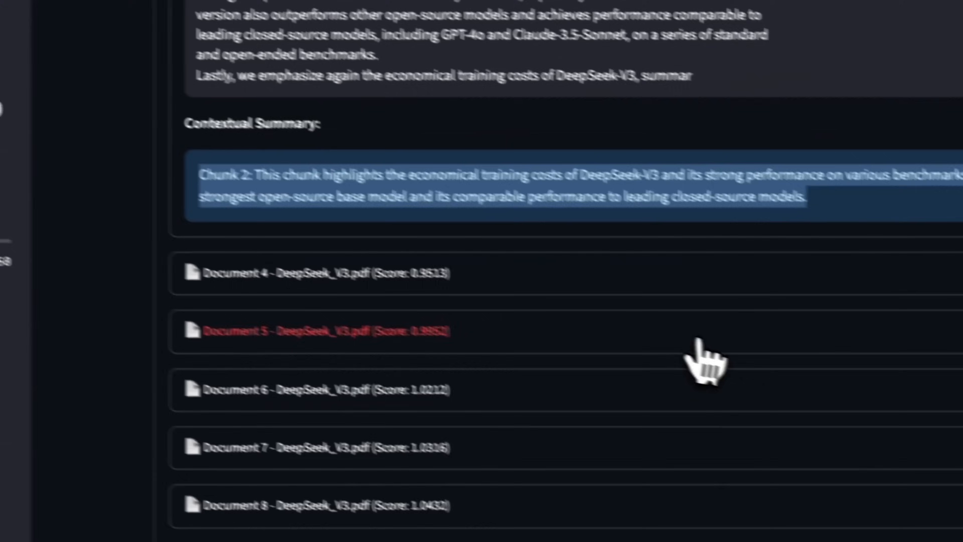
scroll(down, 3)
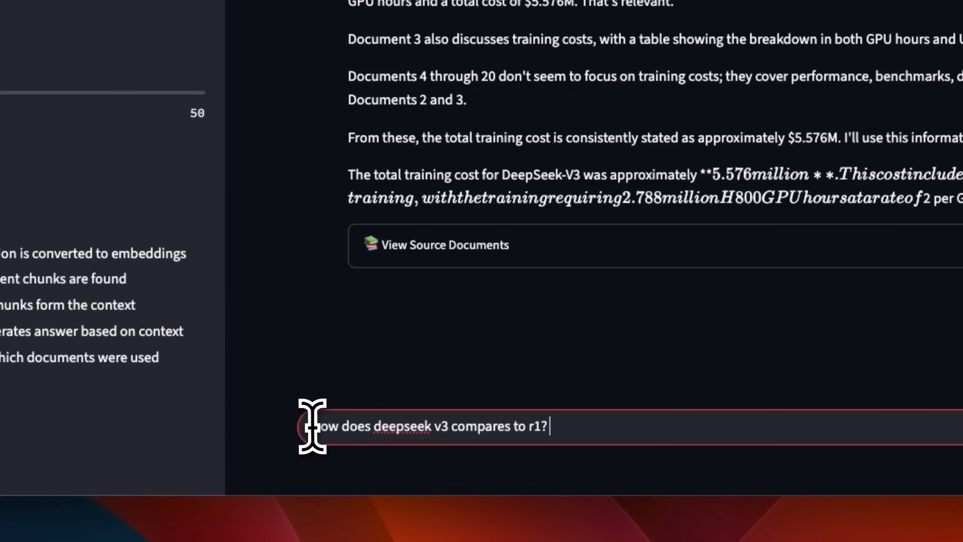
mouse_move(606, 432)
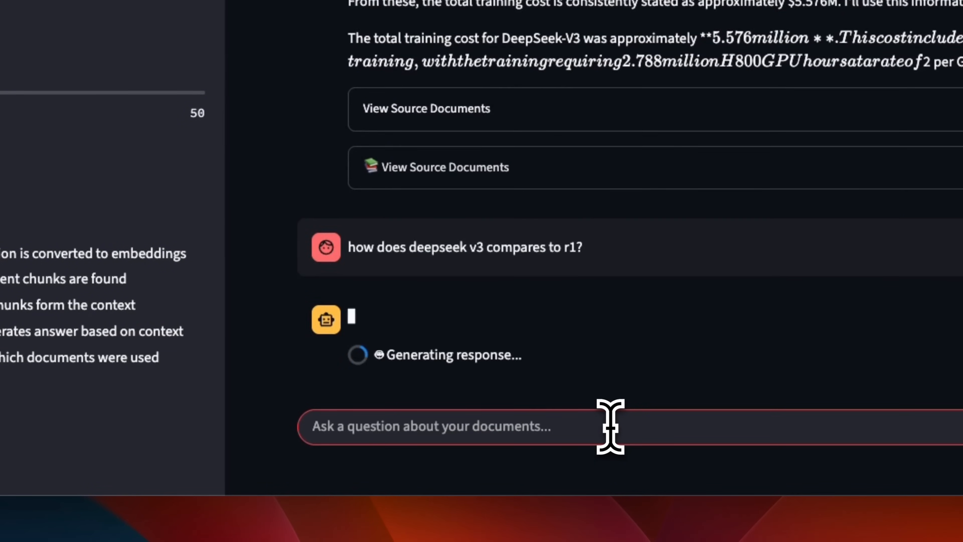
- Scroll through the Streamlit answer comparing DeepSeek-V3 with R1, noting V3's distillation from R1
scroll(down, 3)
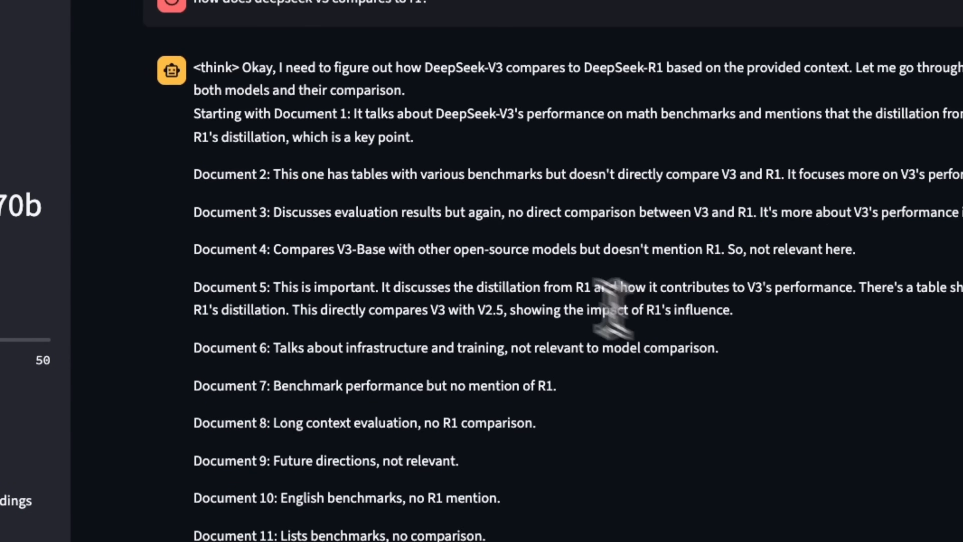
scroll(down, 3)
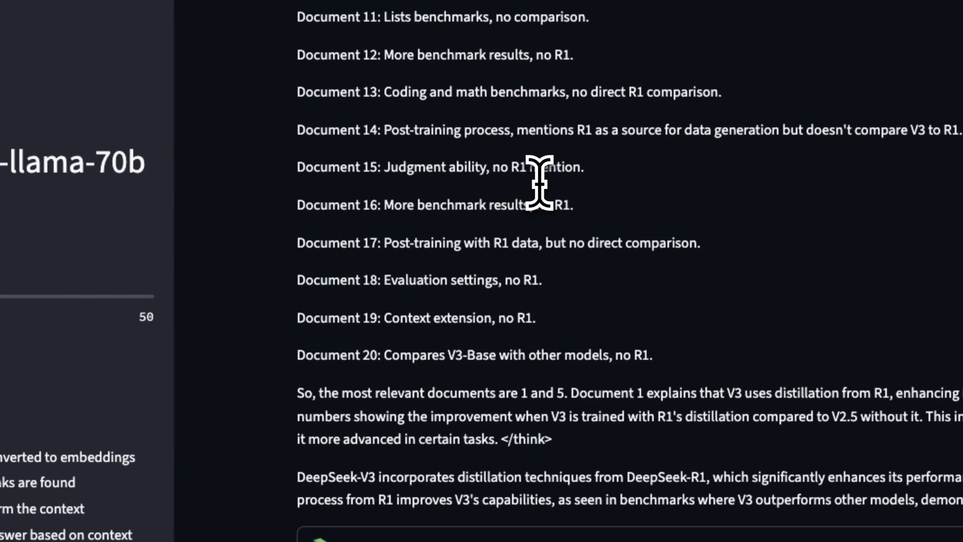
scroll(up, 3)
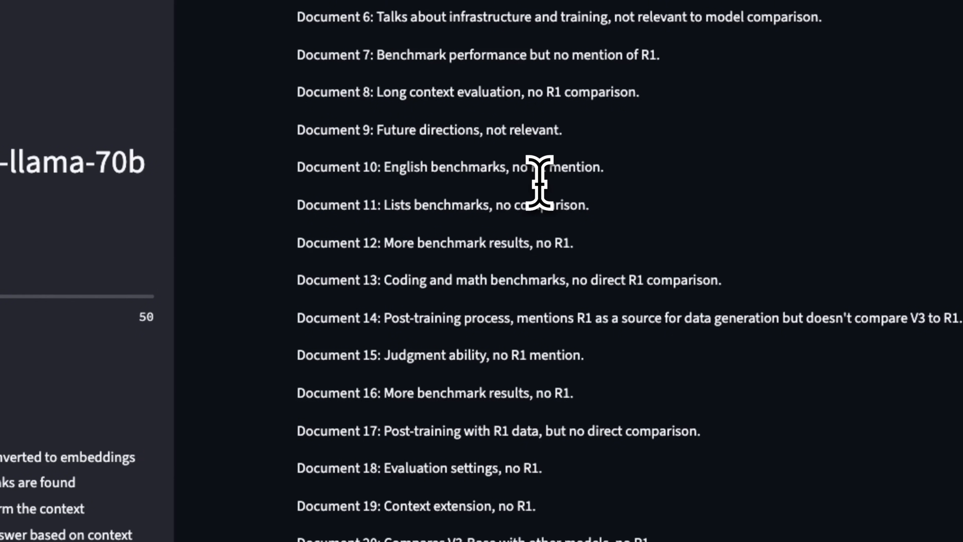
scroll(down, 3)
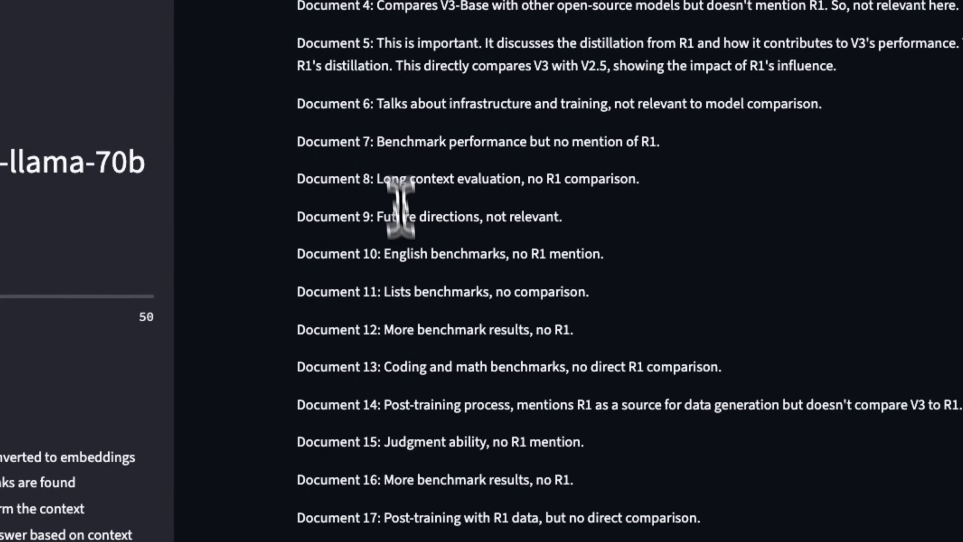
scroll(down, 3)
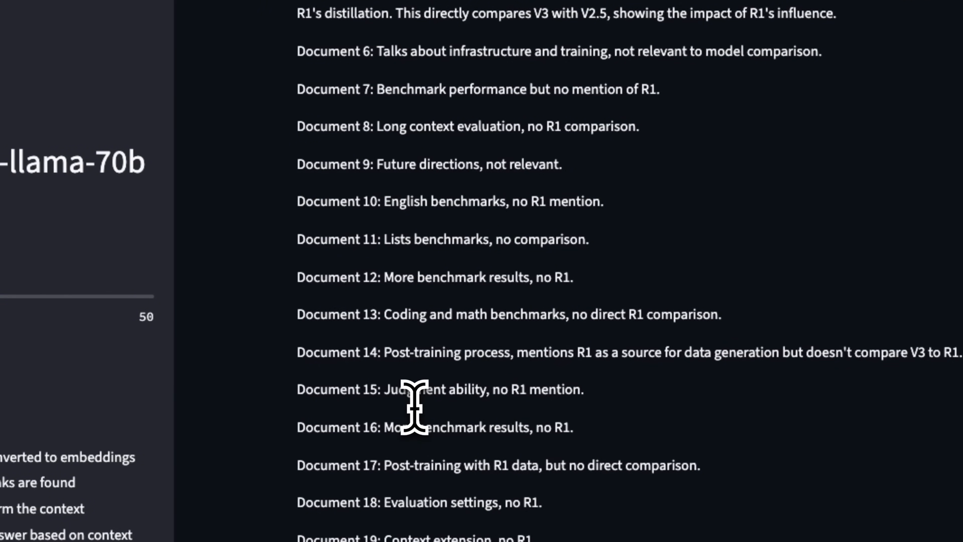
scroll(down, 3)
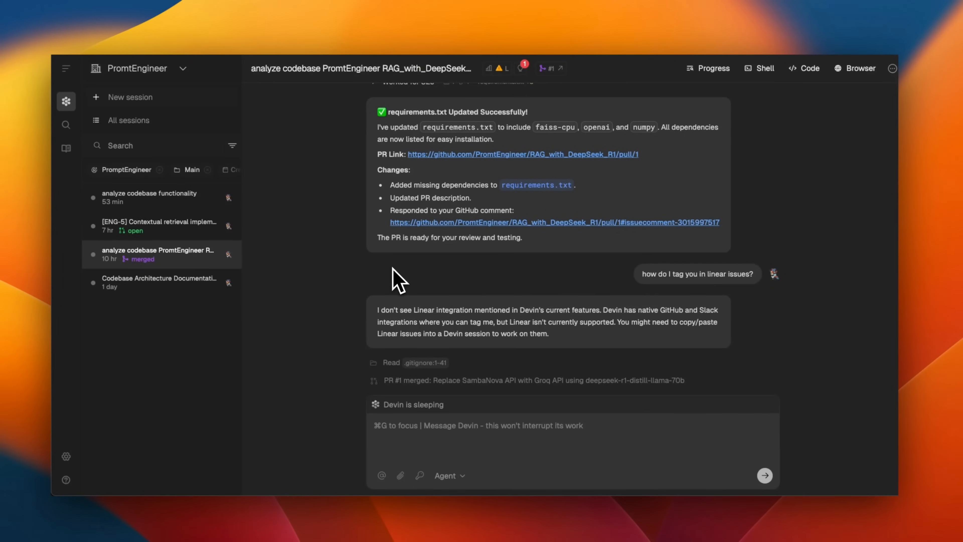
mouse_move(200, 278)
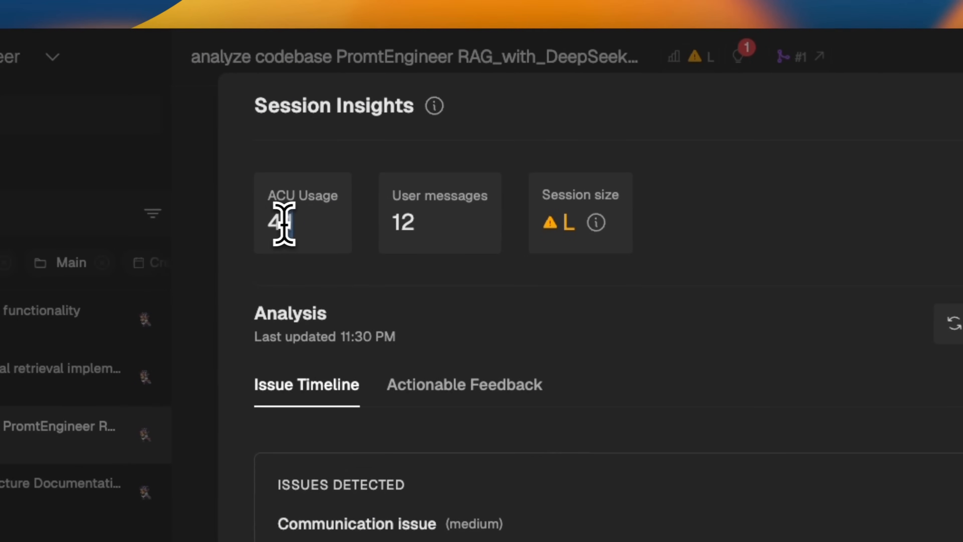
mouse_move(597, 223)
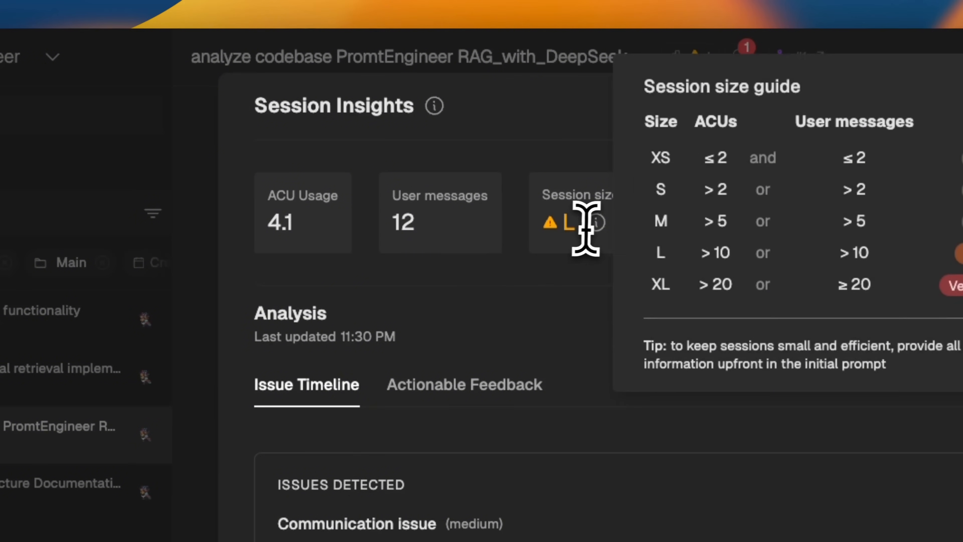